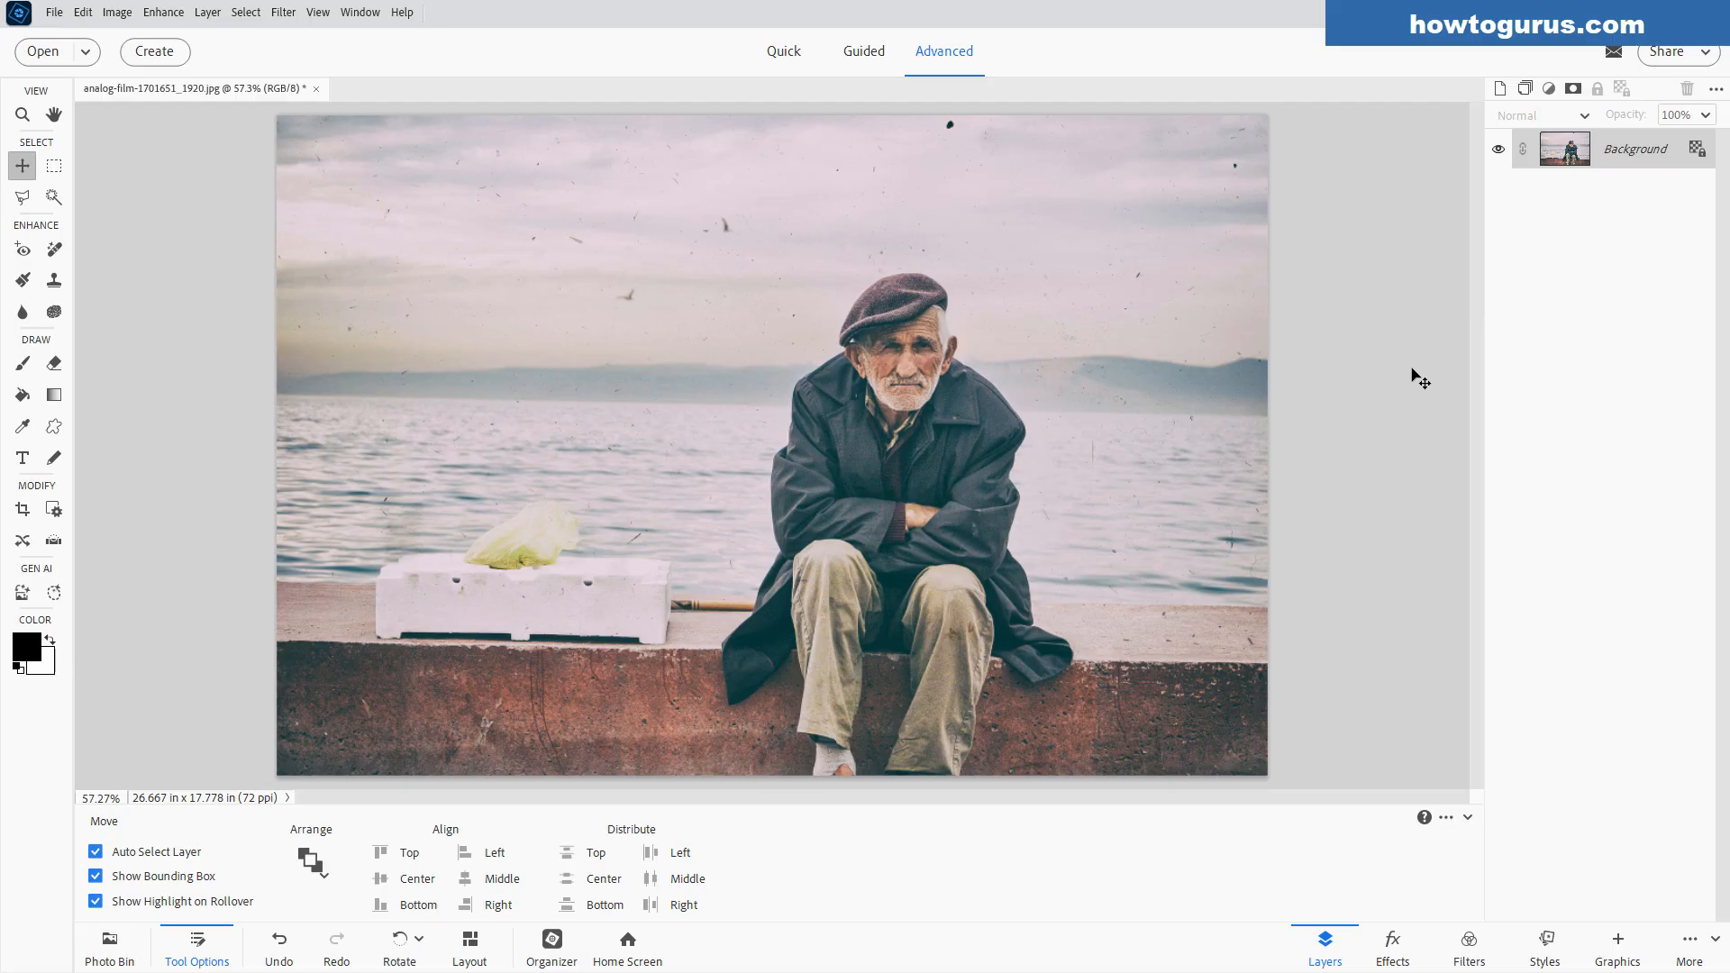
pyautogui.moveTo(1258, 405)
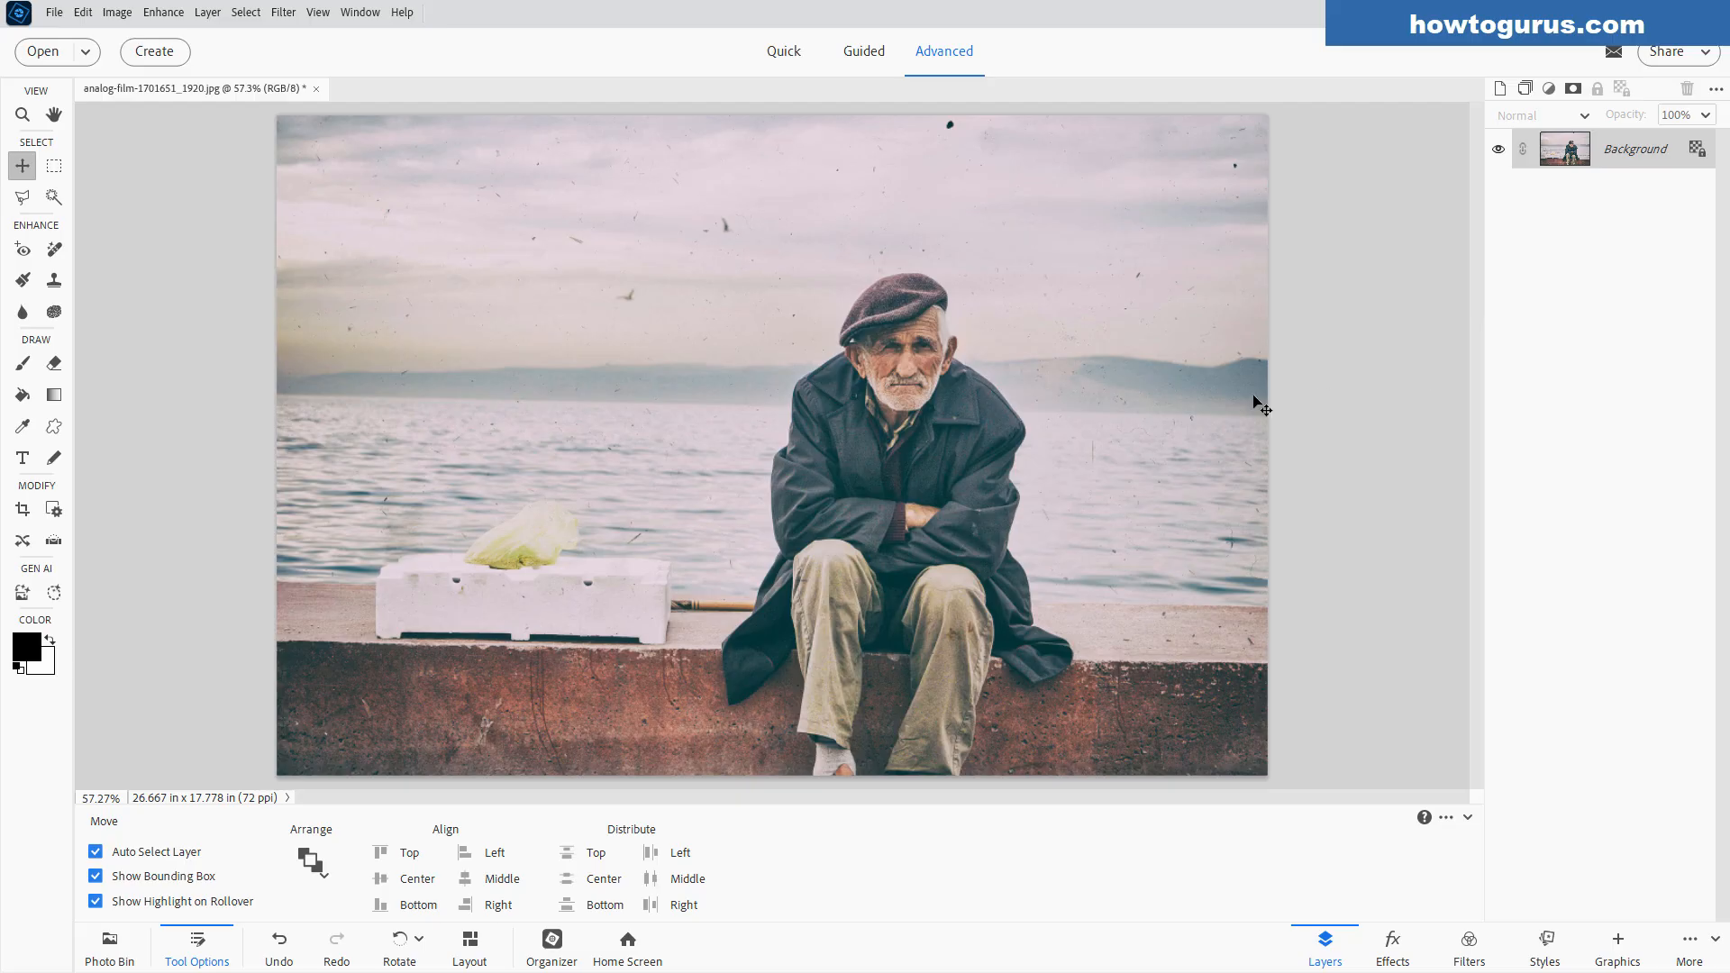
pyautogui.moveTo(530, 477)
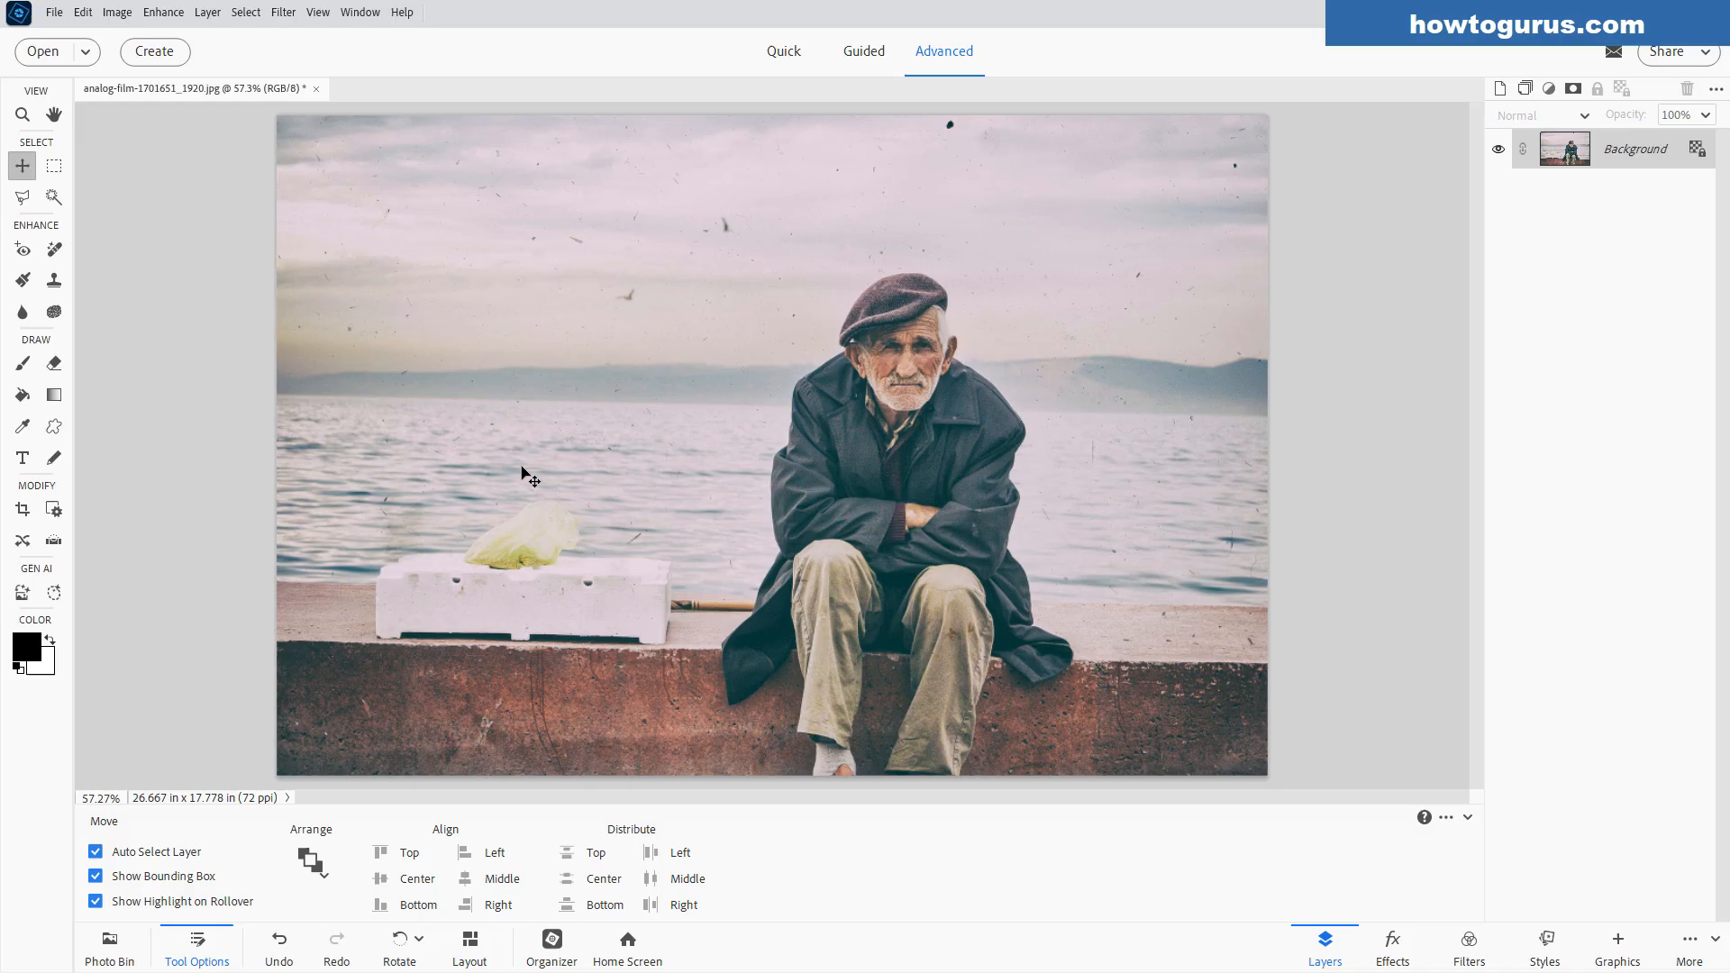
pyautogui.moveTo(540, 258)
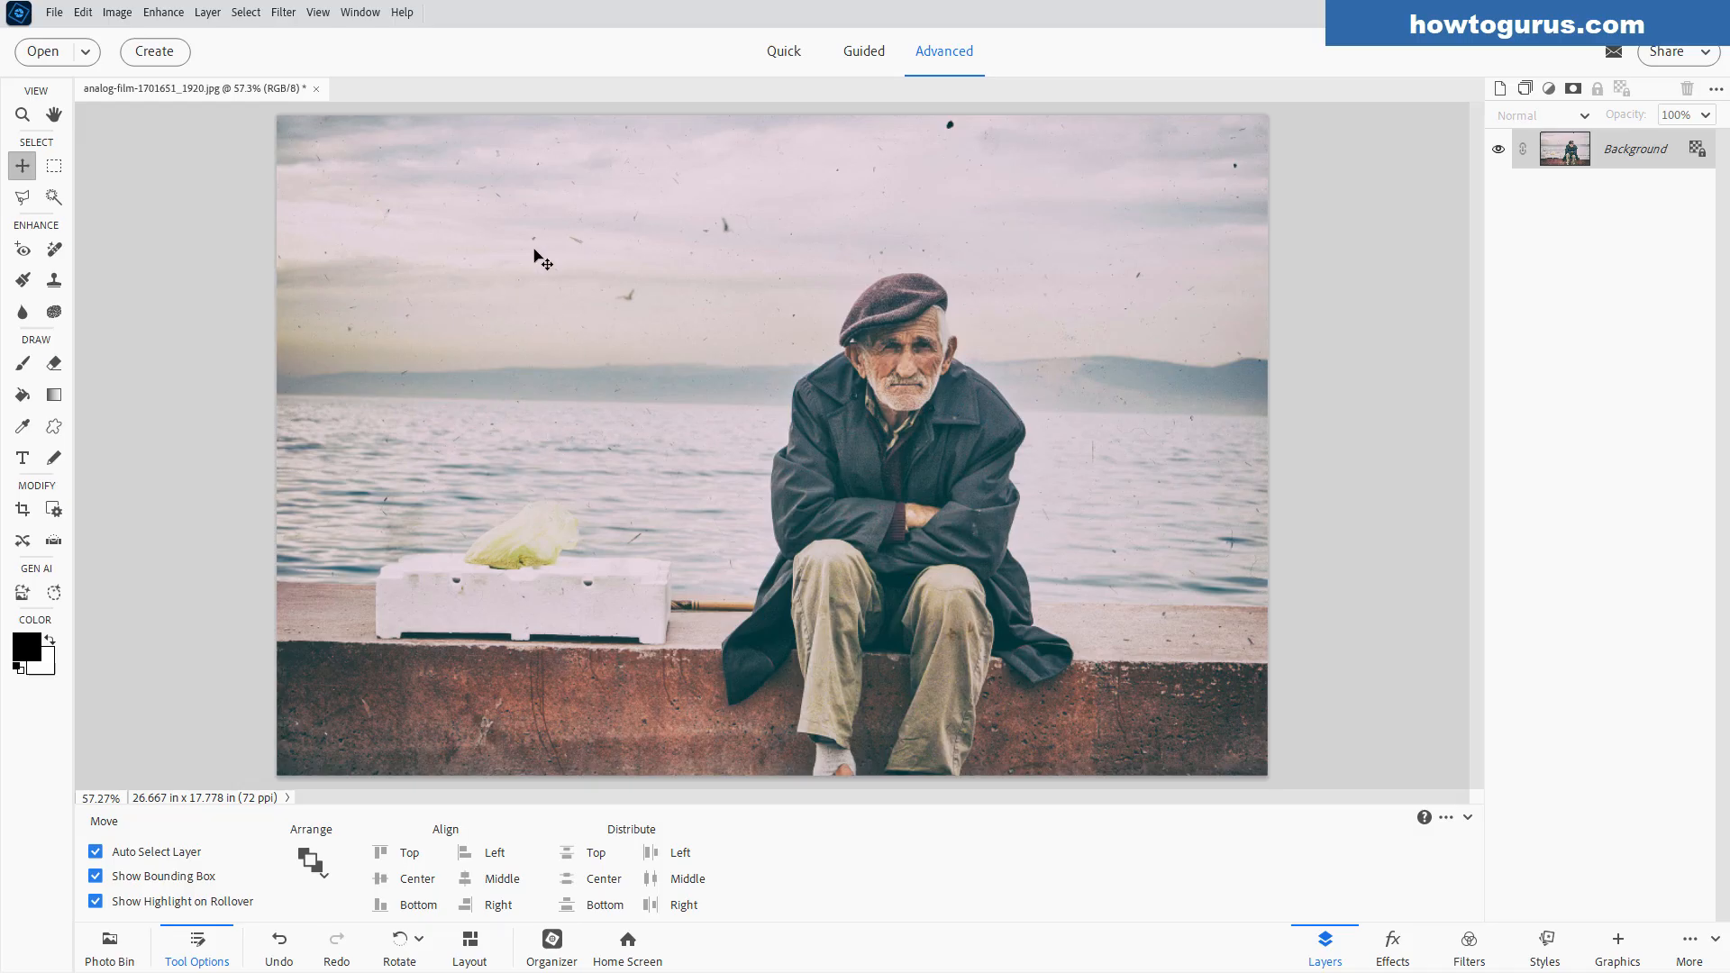
pyautogui.moveTo(1137, 406)
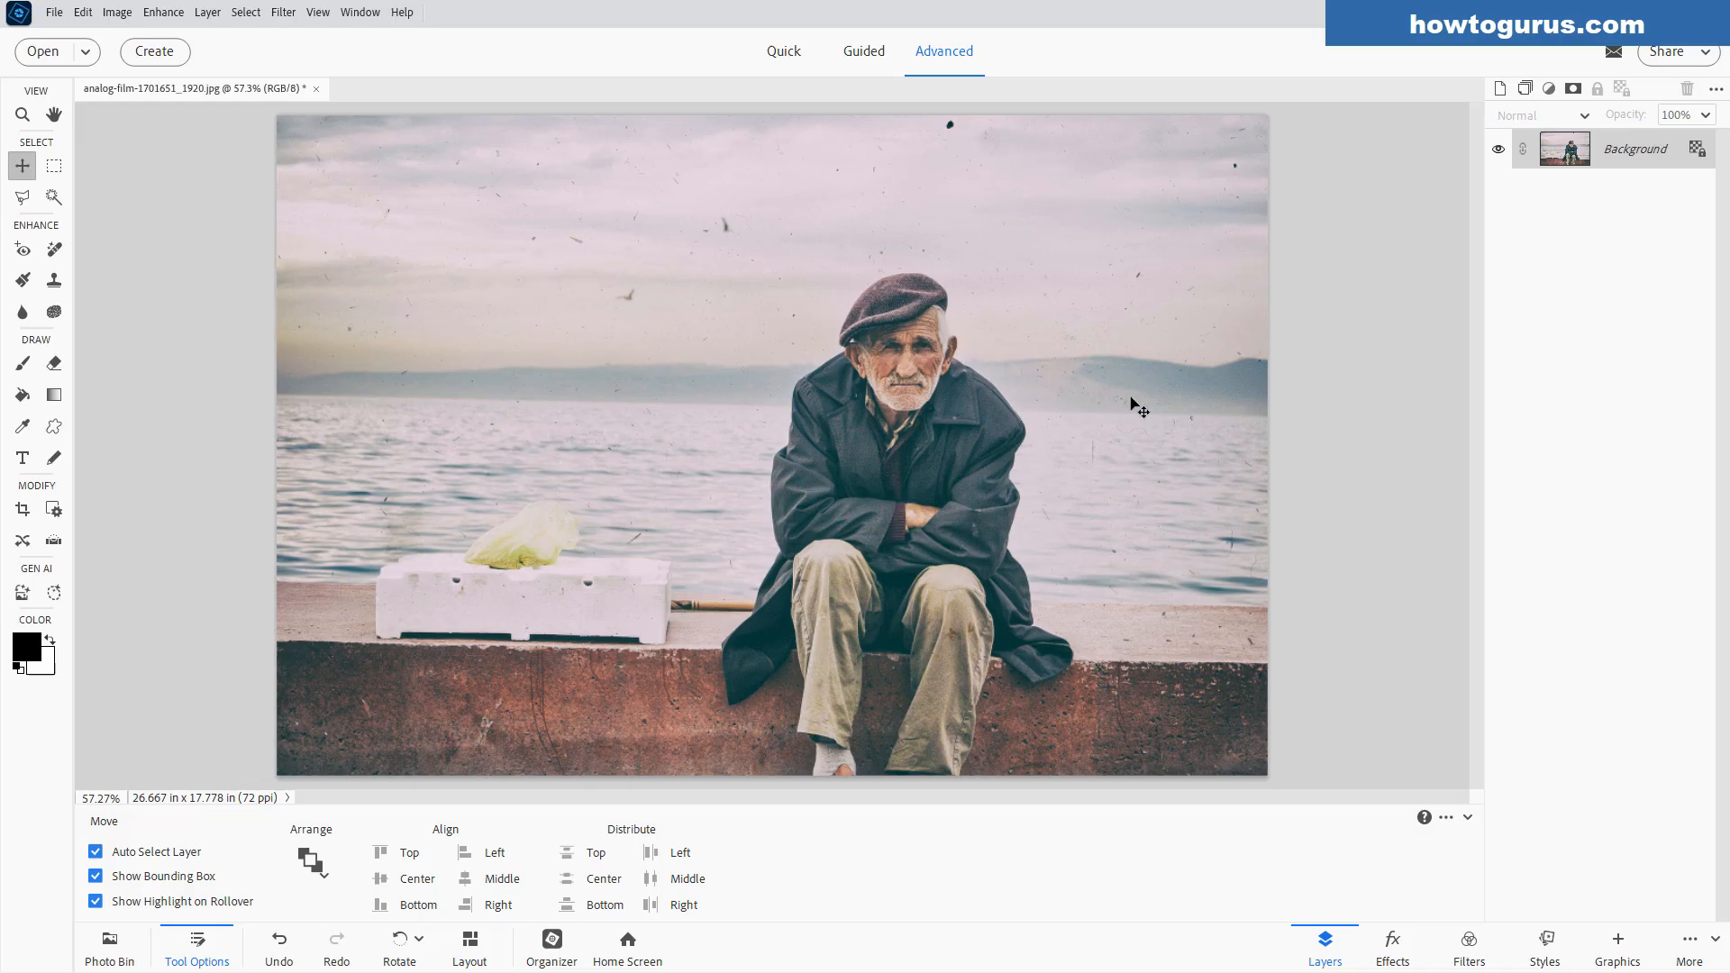
pyautogui.moveTo(411, 121)
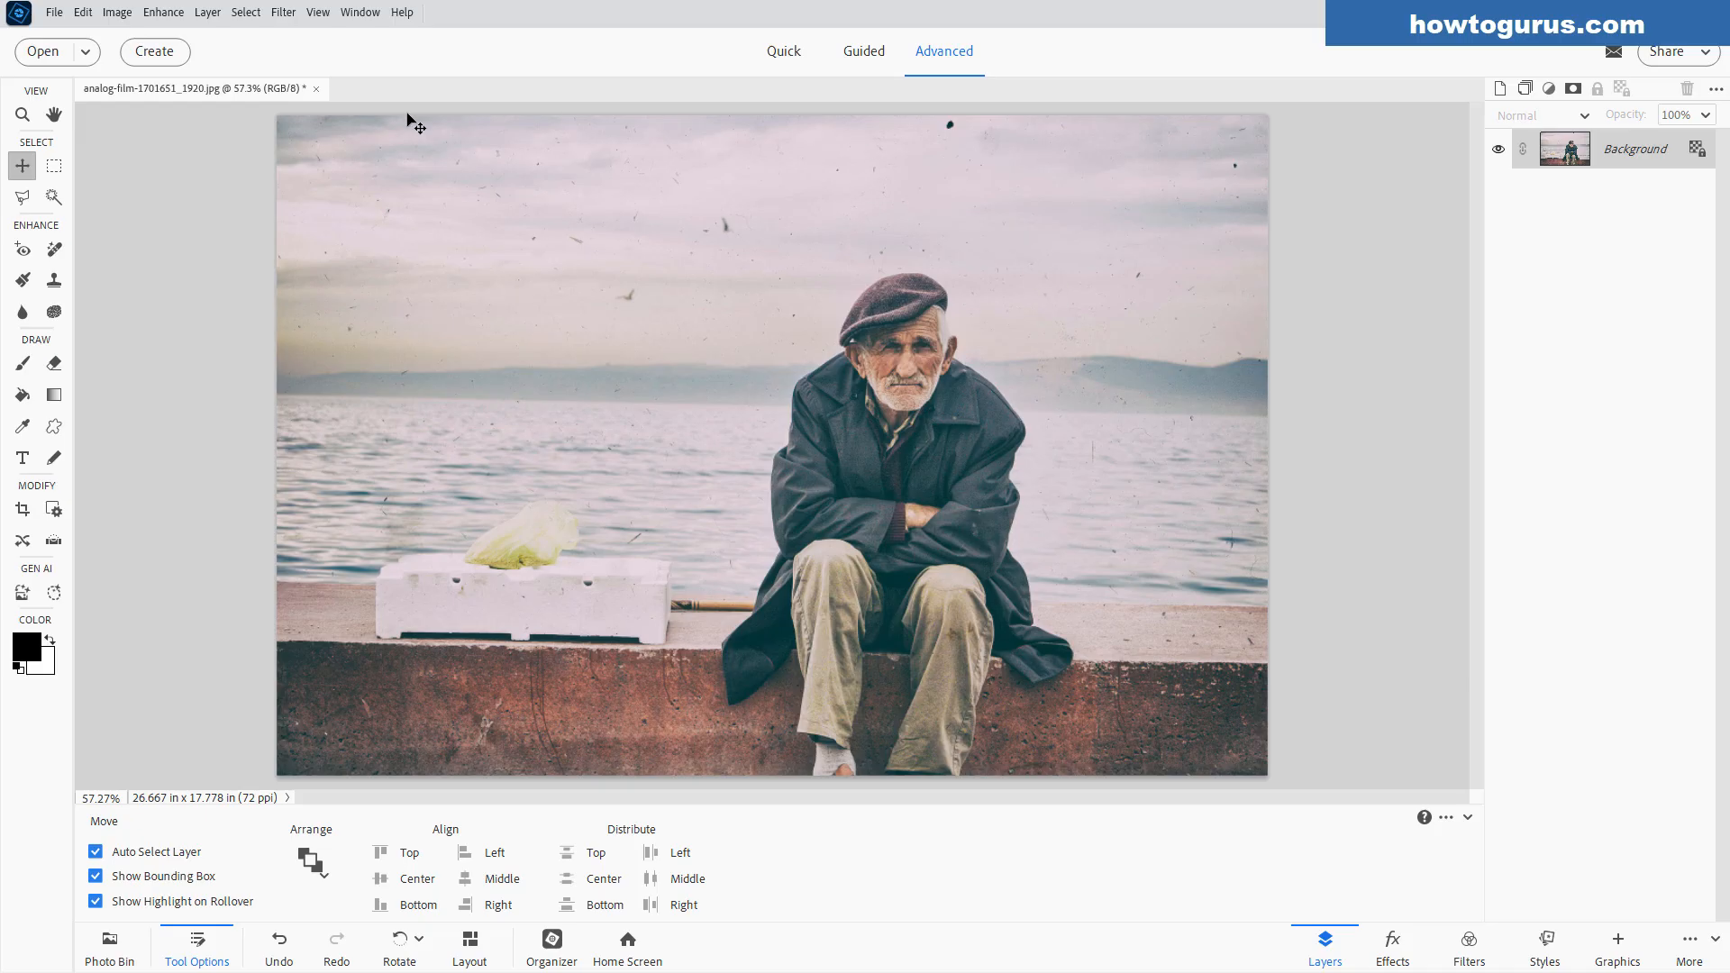
pyautogui.moveTo(1144, 554)
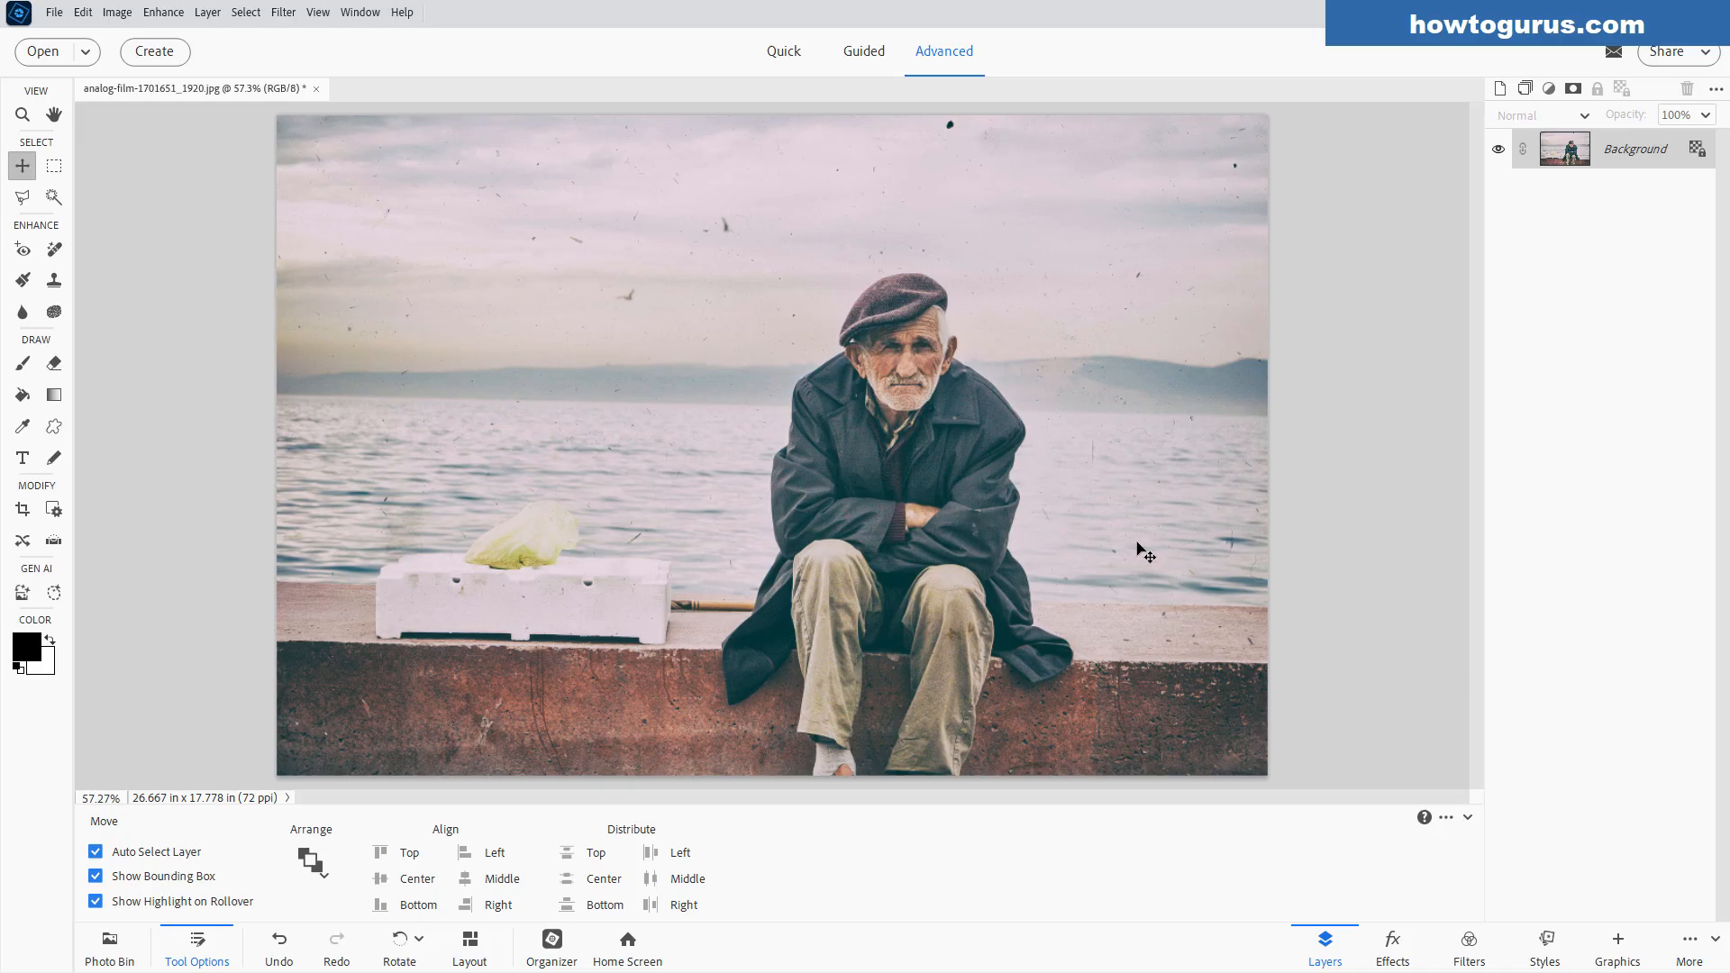
pyautogui.moveTo(562, 382)
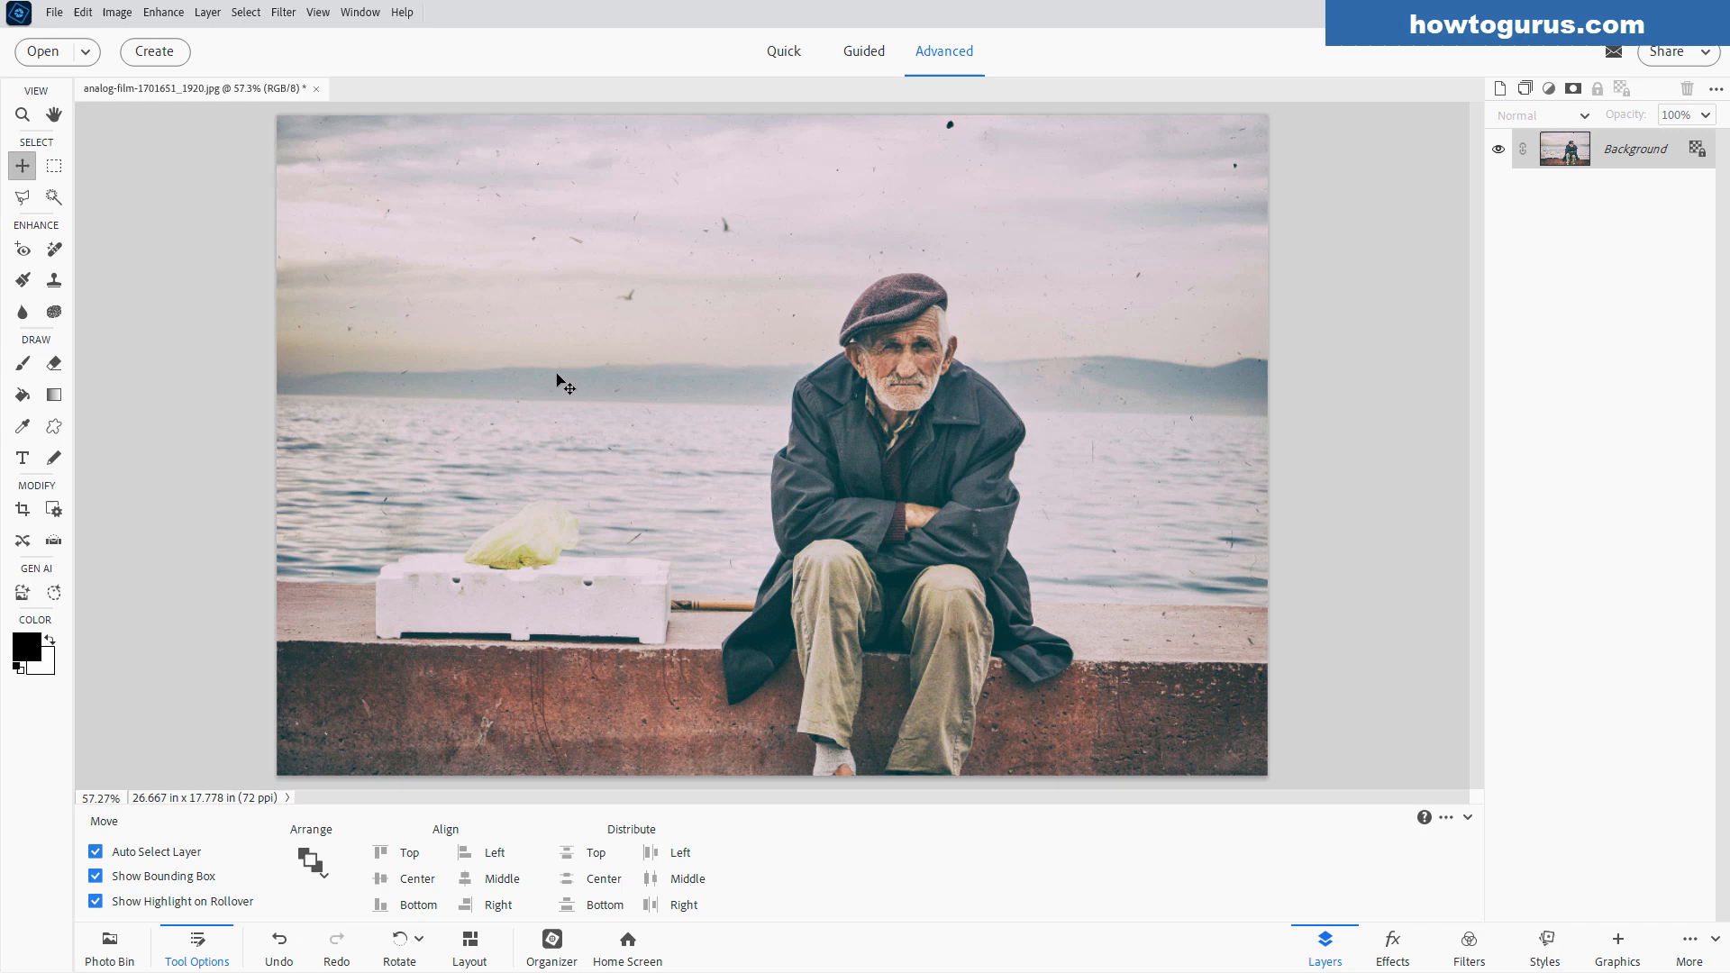
pyautogui.moveTo(557, 436)
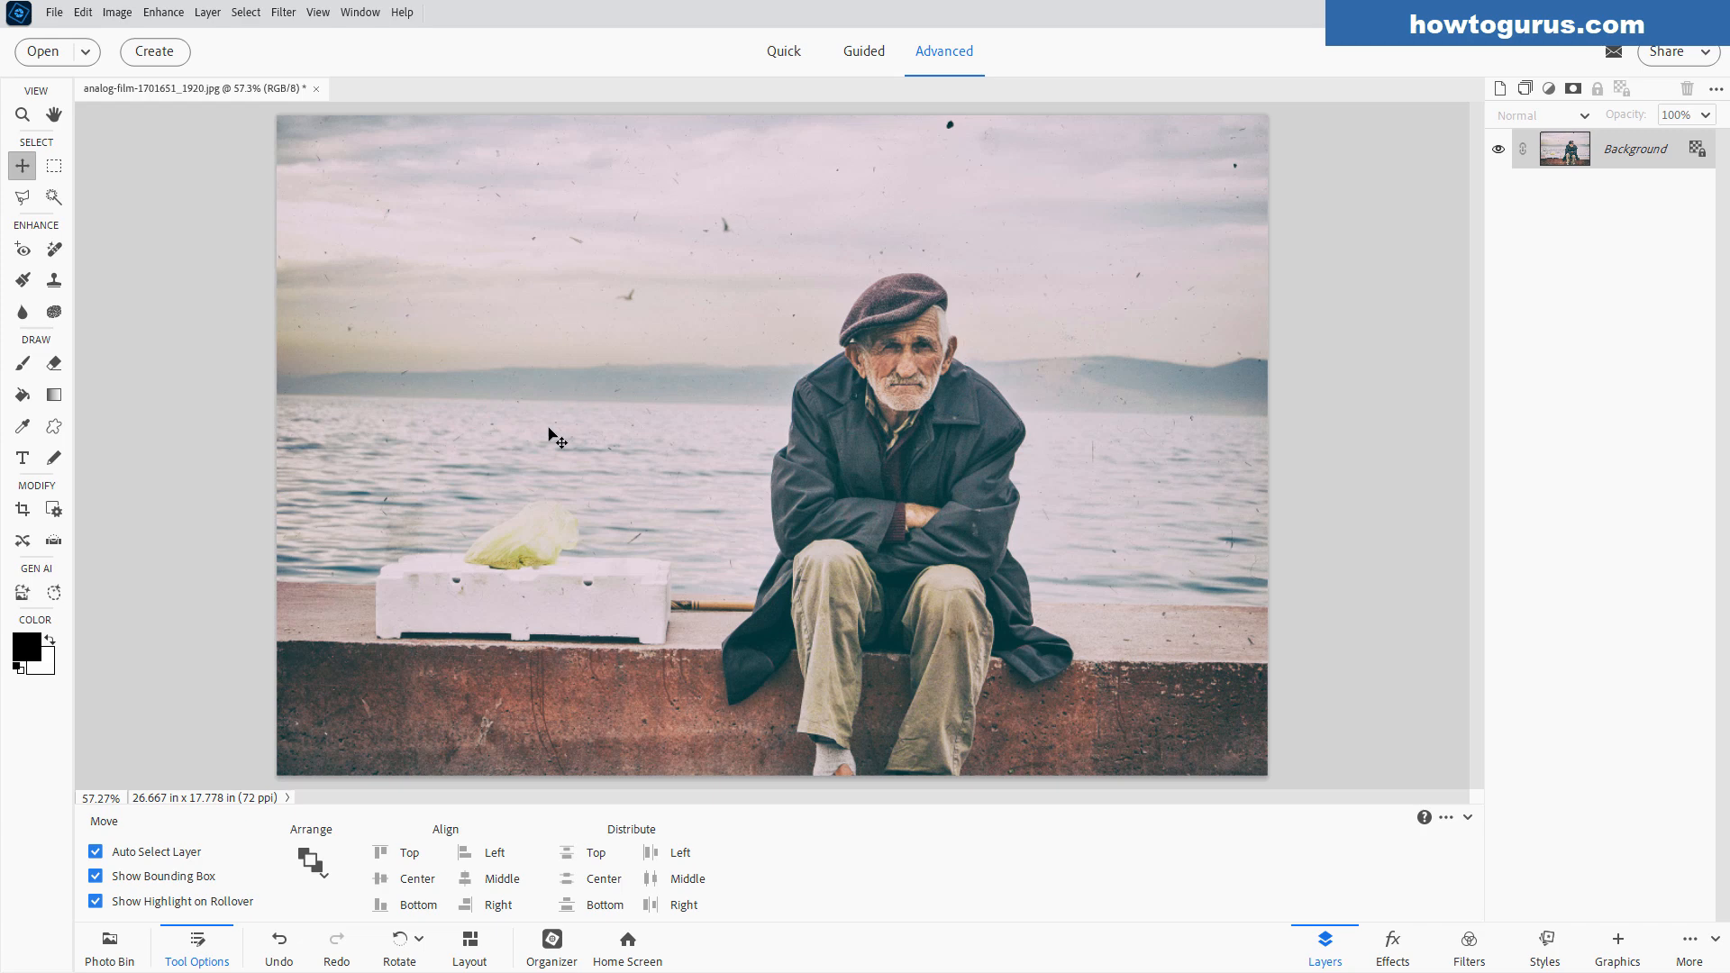
pyautogui.moveTo(1220, 254)
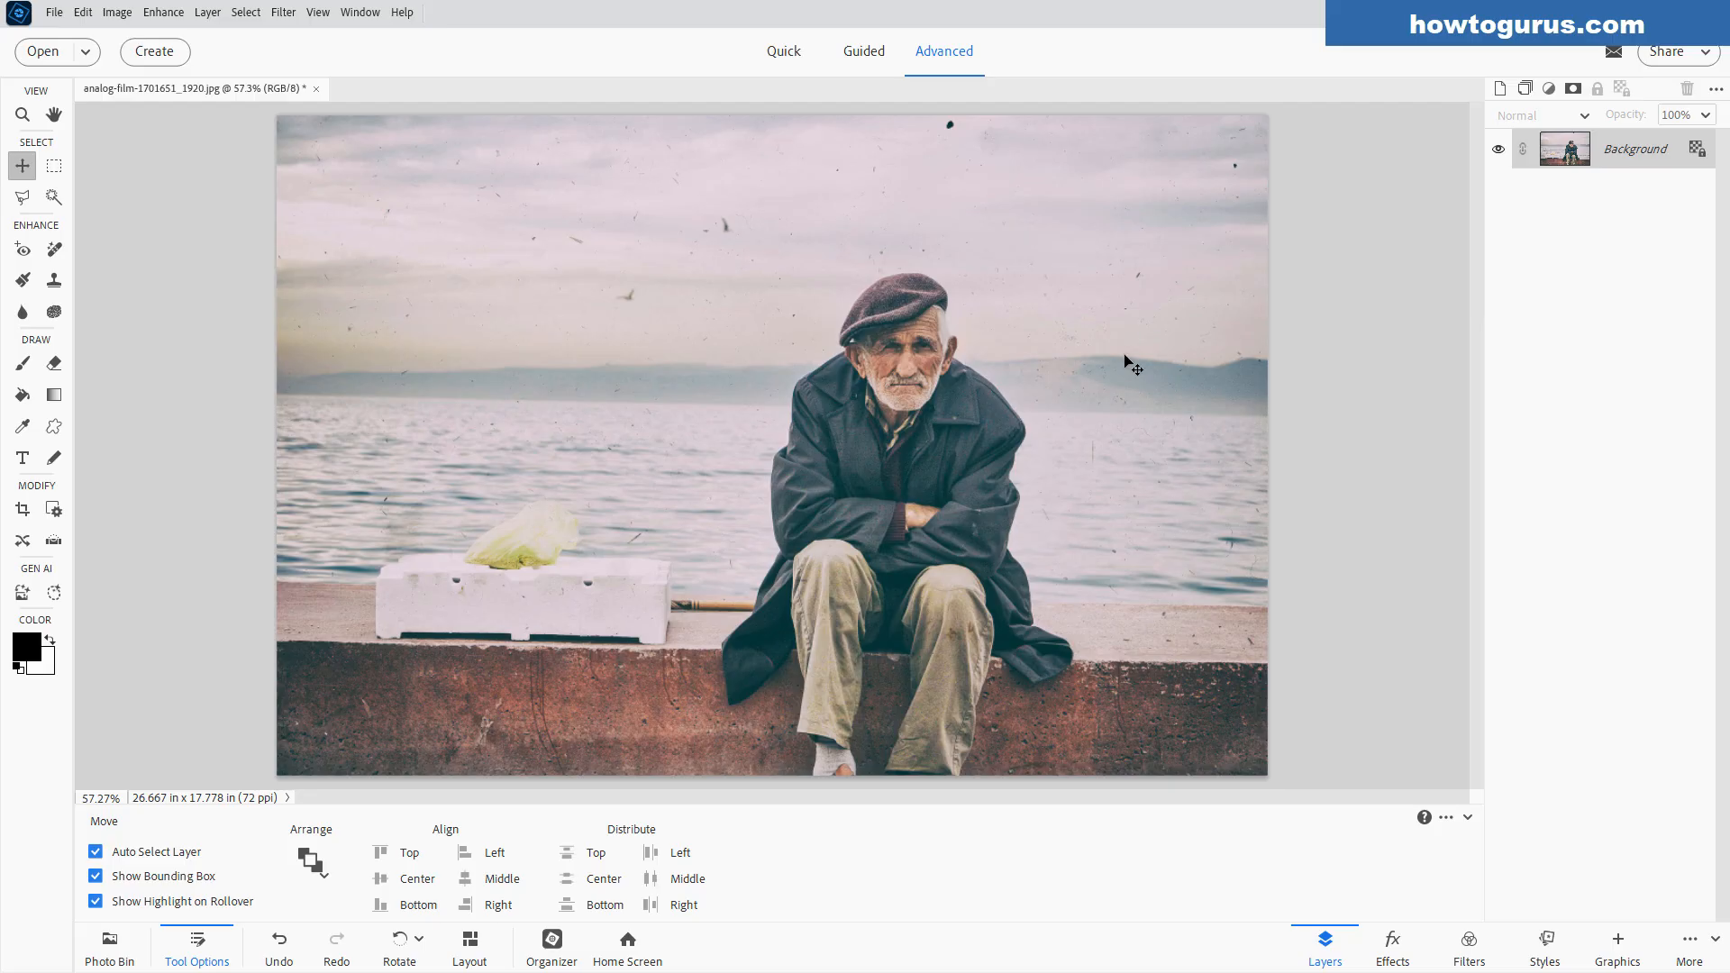
pyautogui.moveTo(546, 452)
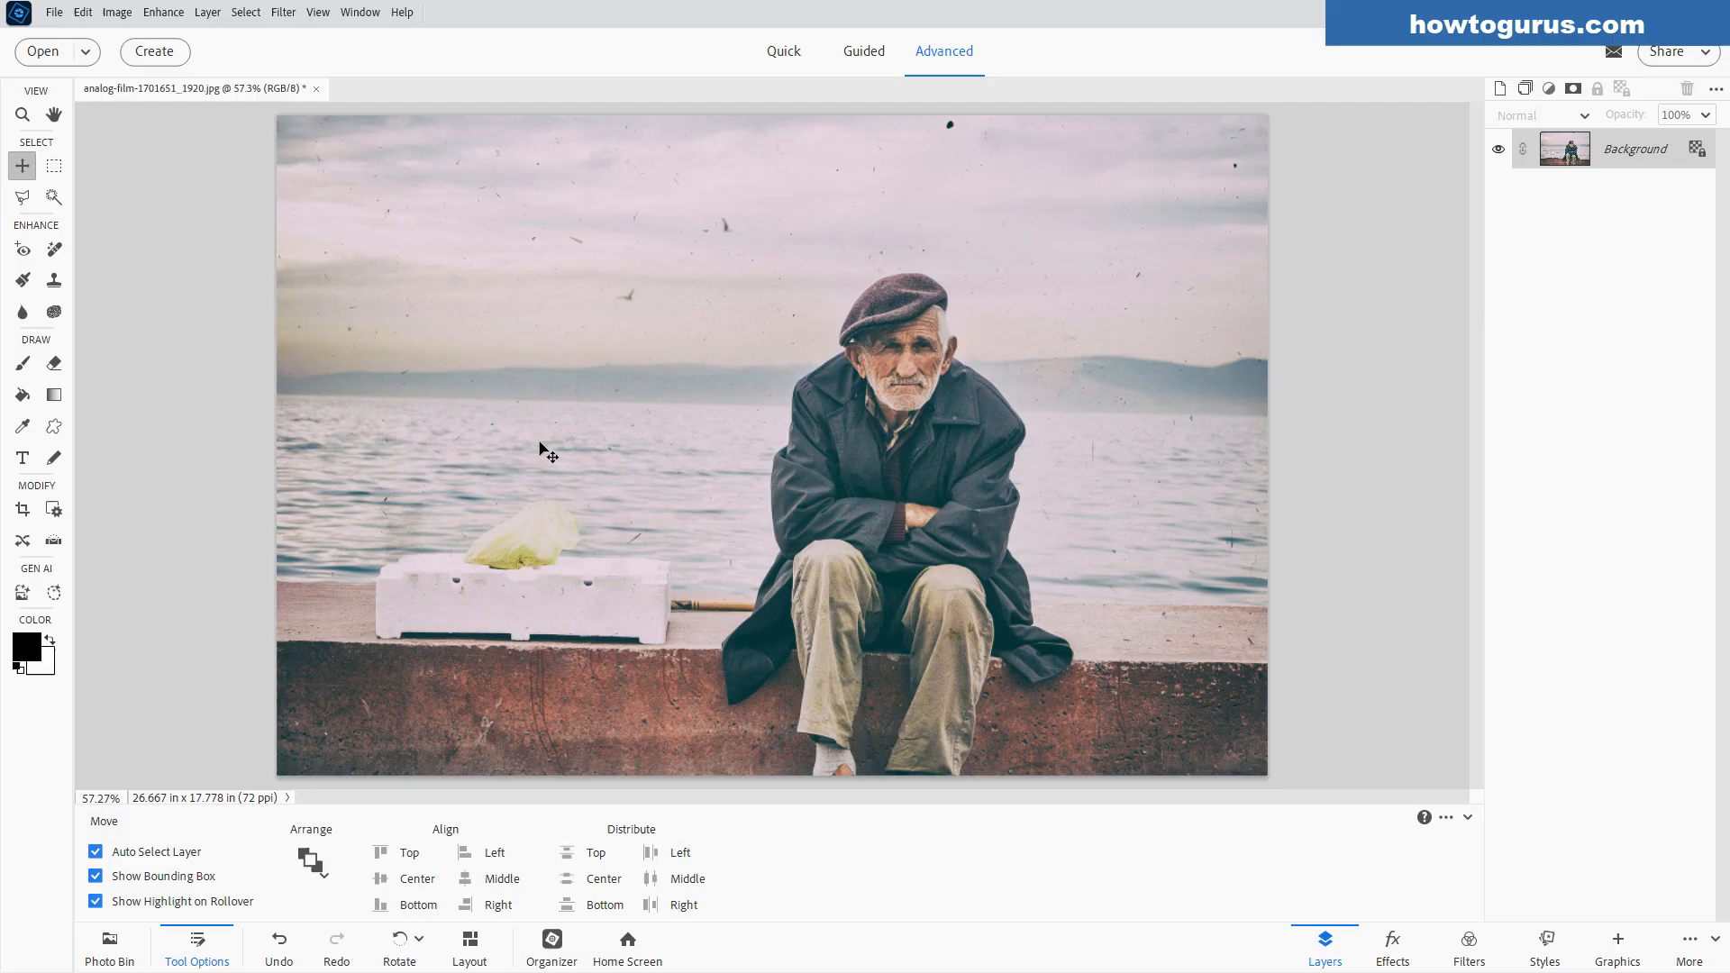
pyautogui.moveTo(593, 449)
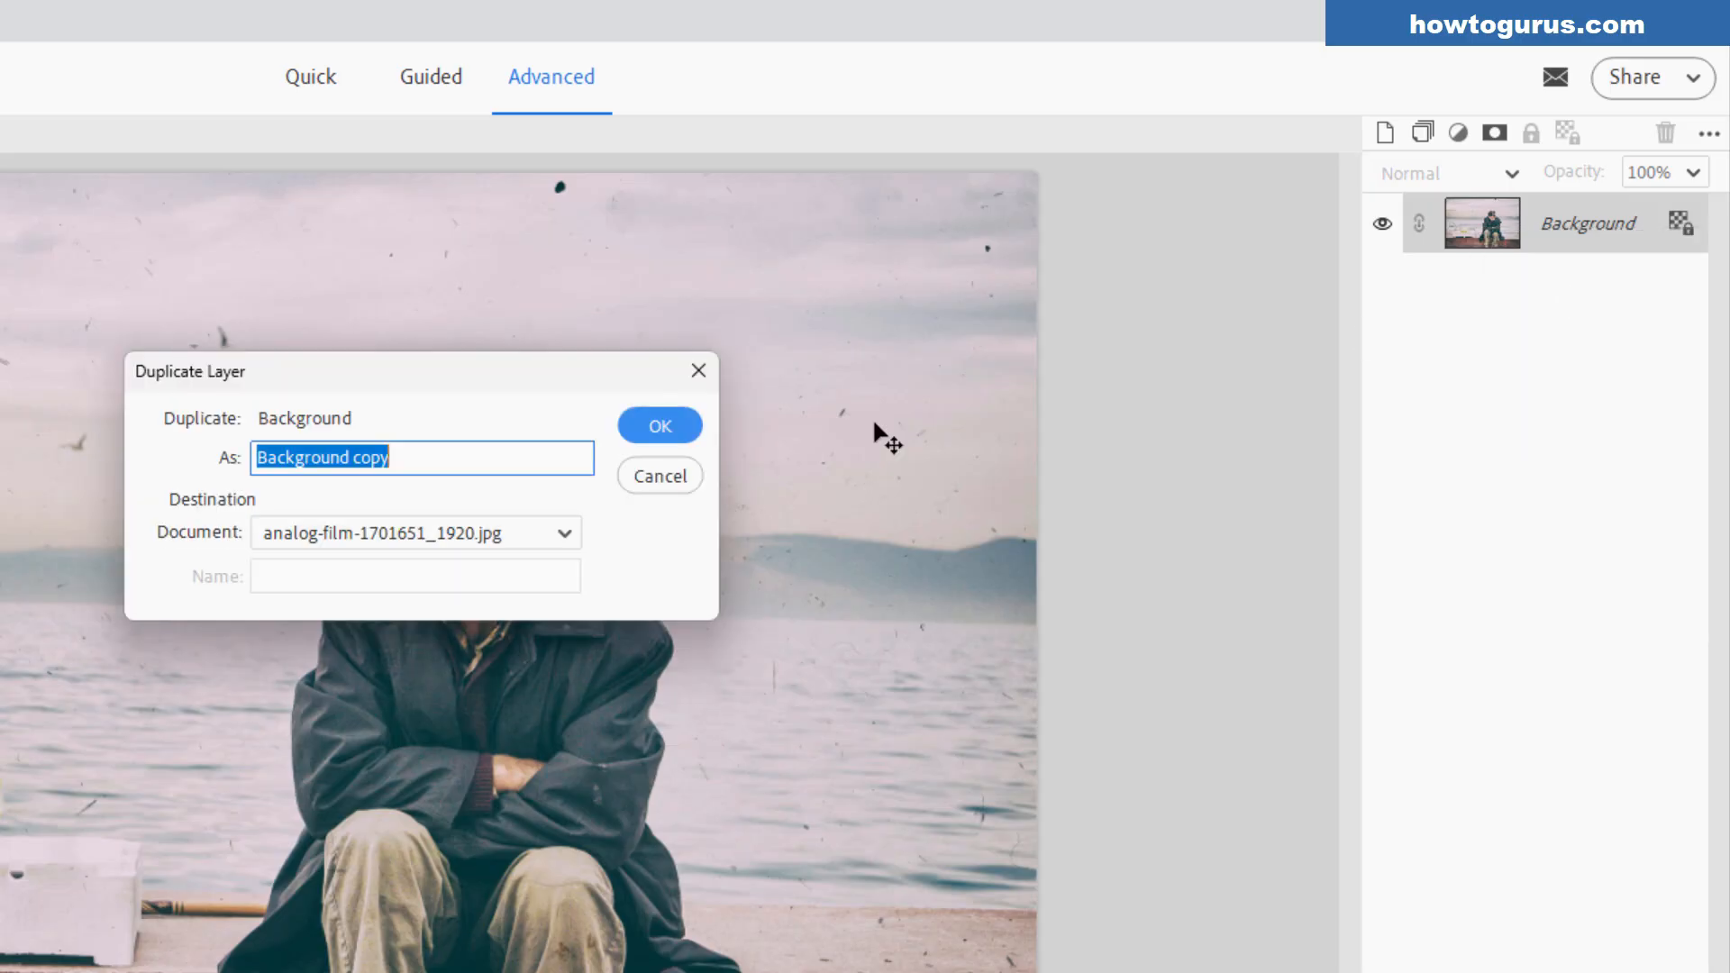
# Duplicate the Background layer into a Background copy layer.
pyautogui.click(660, 426)
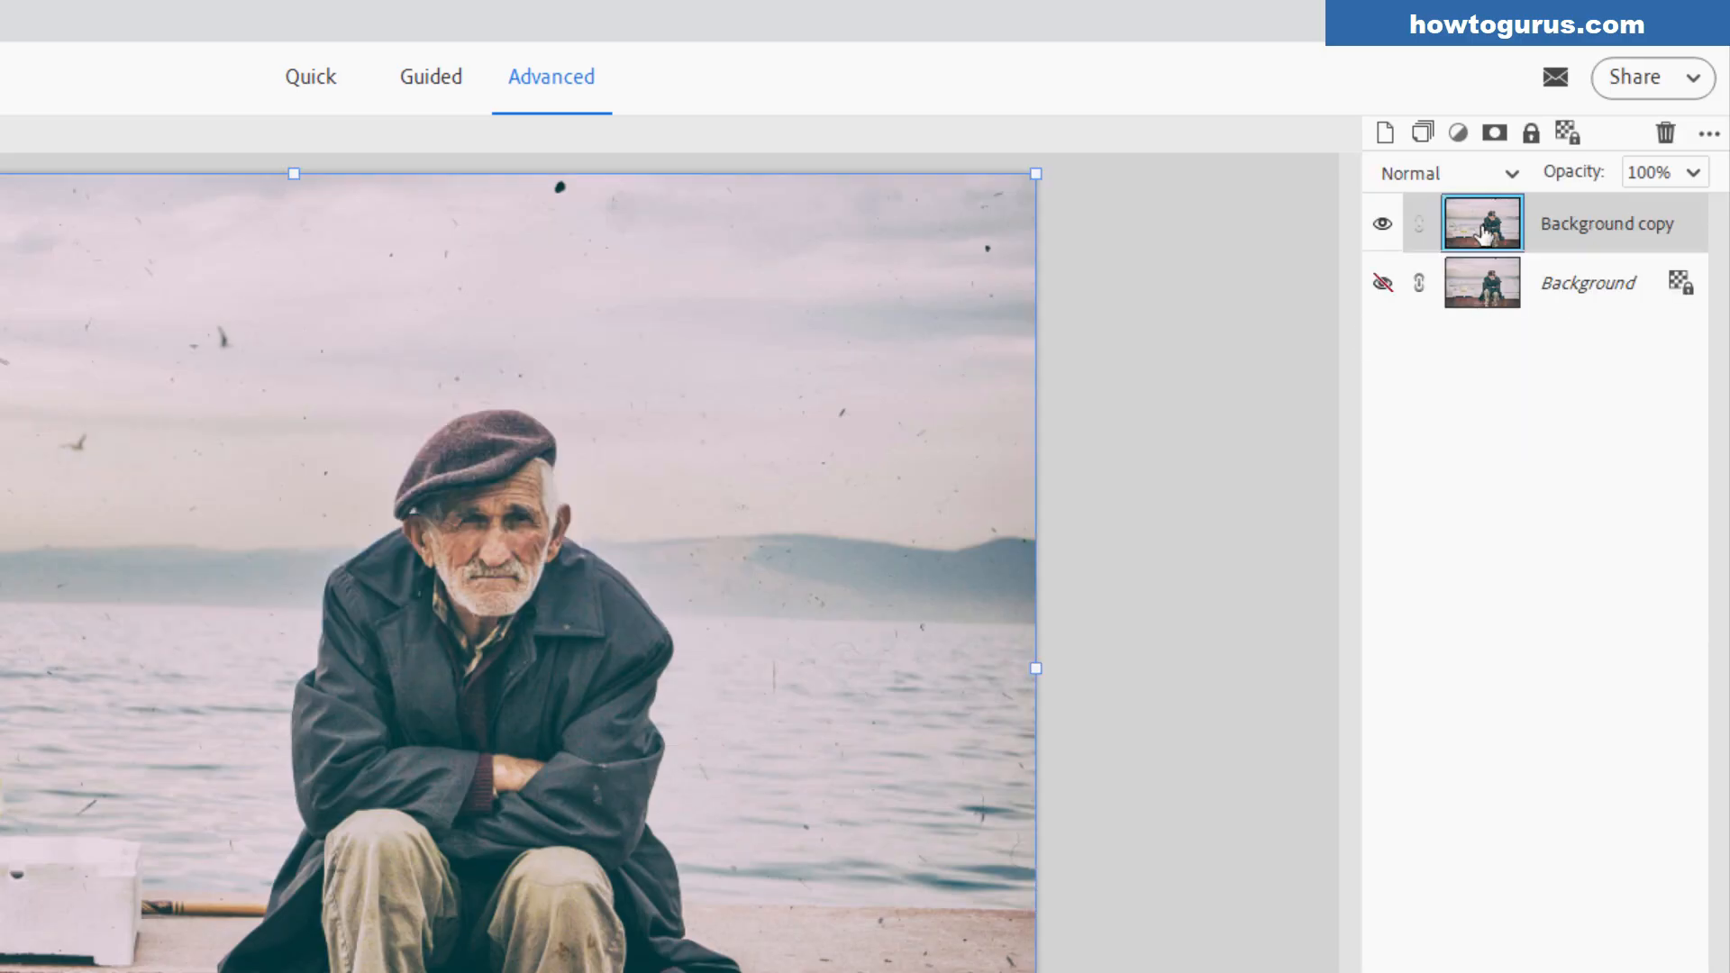
pyautogui.moveTo(1601, 295)
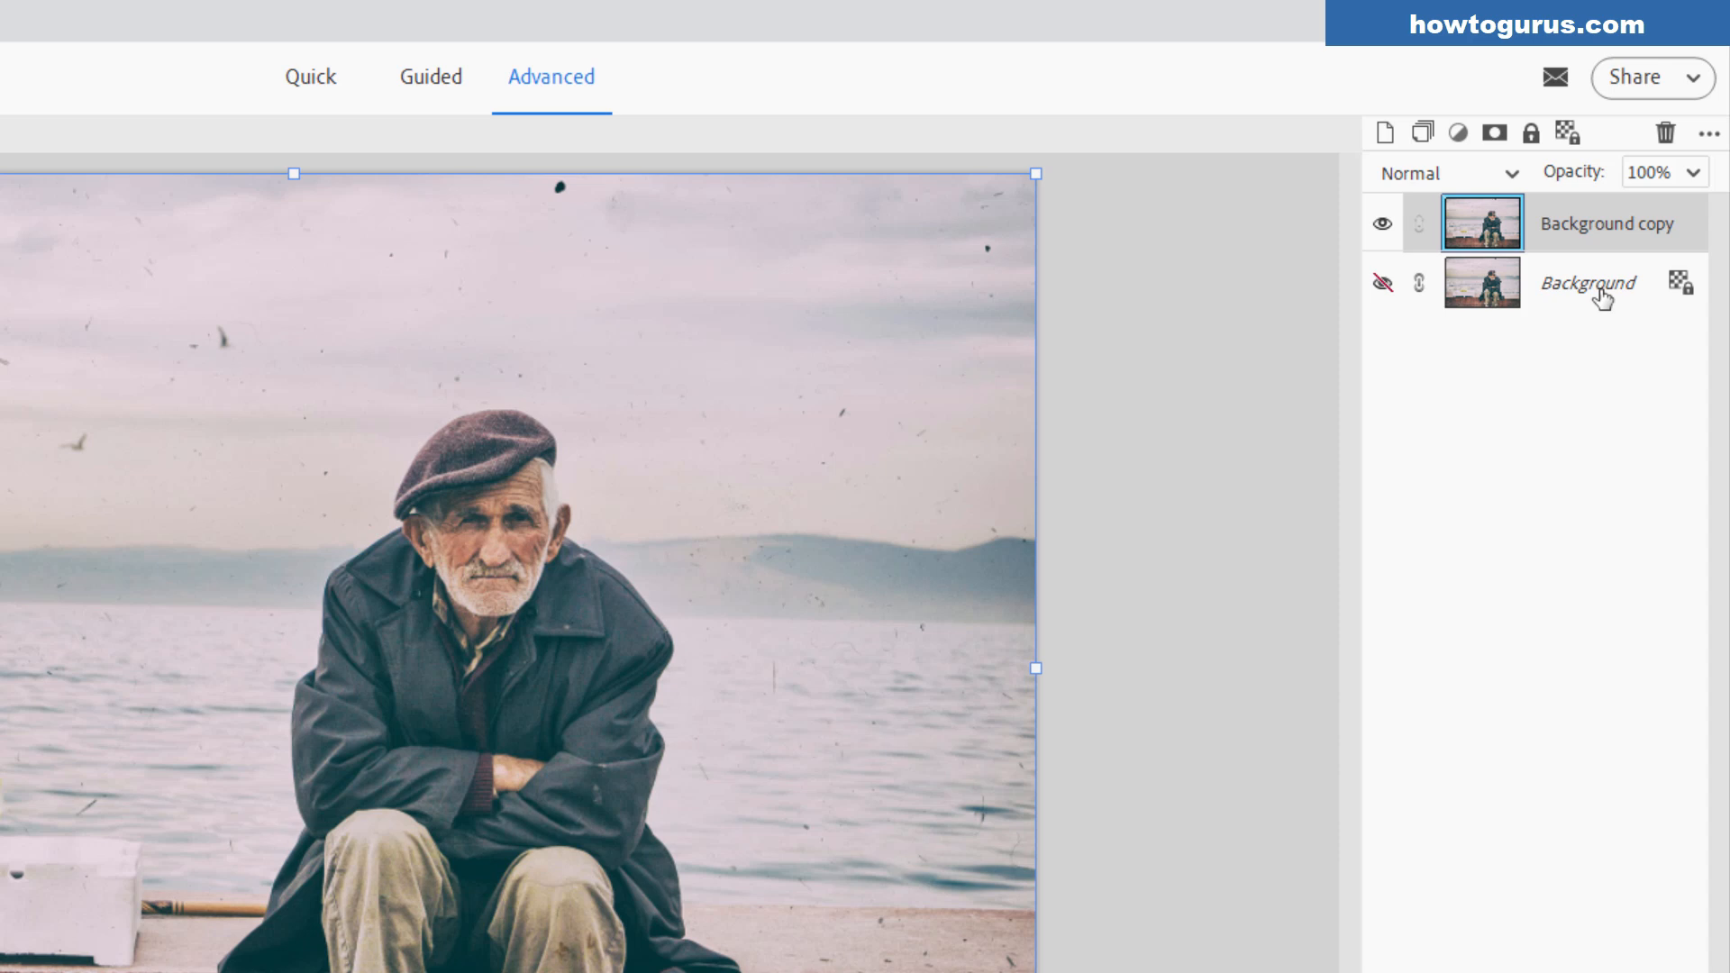
pyautogui.moveTo(1543, 308)
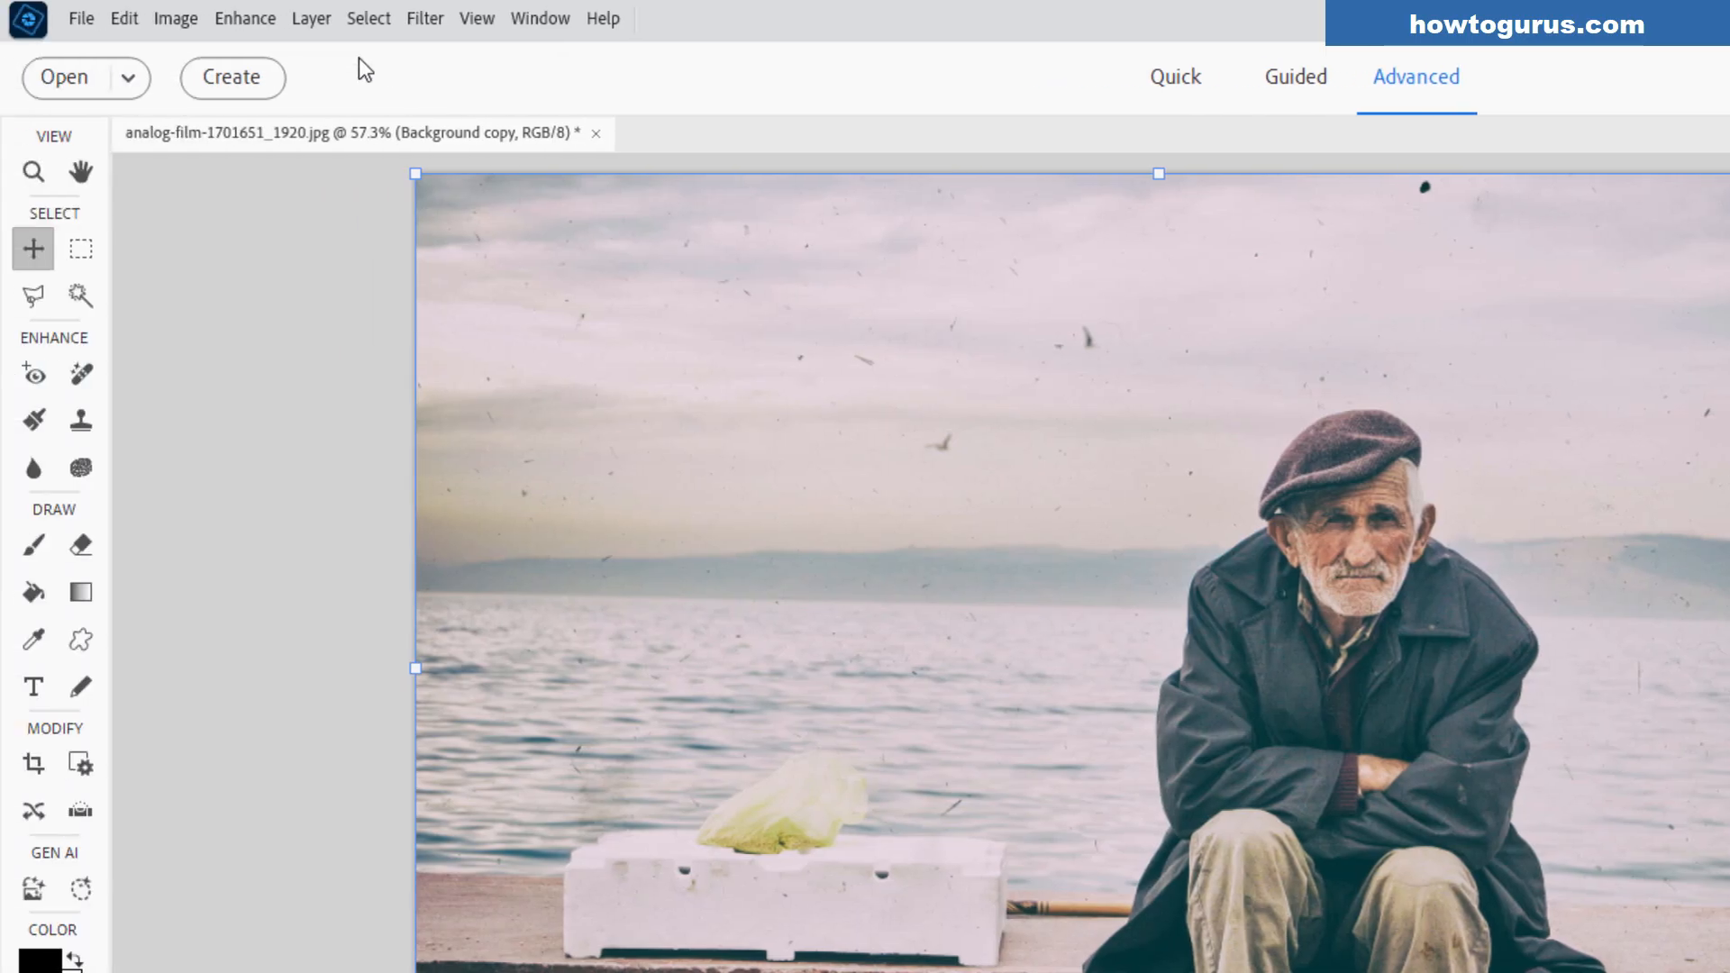
# Launch Restore Photo from the Enhance menu on the Background copy.
pyautogui.click(243, 18)
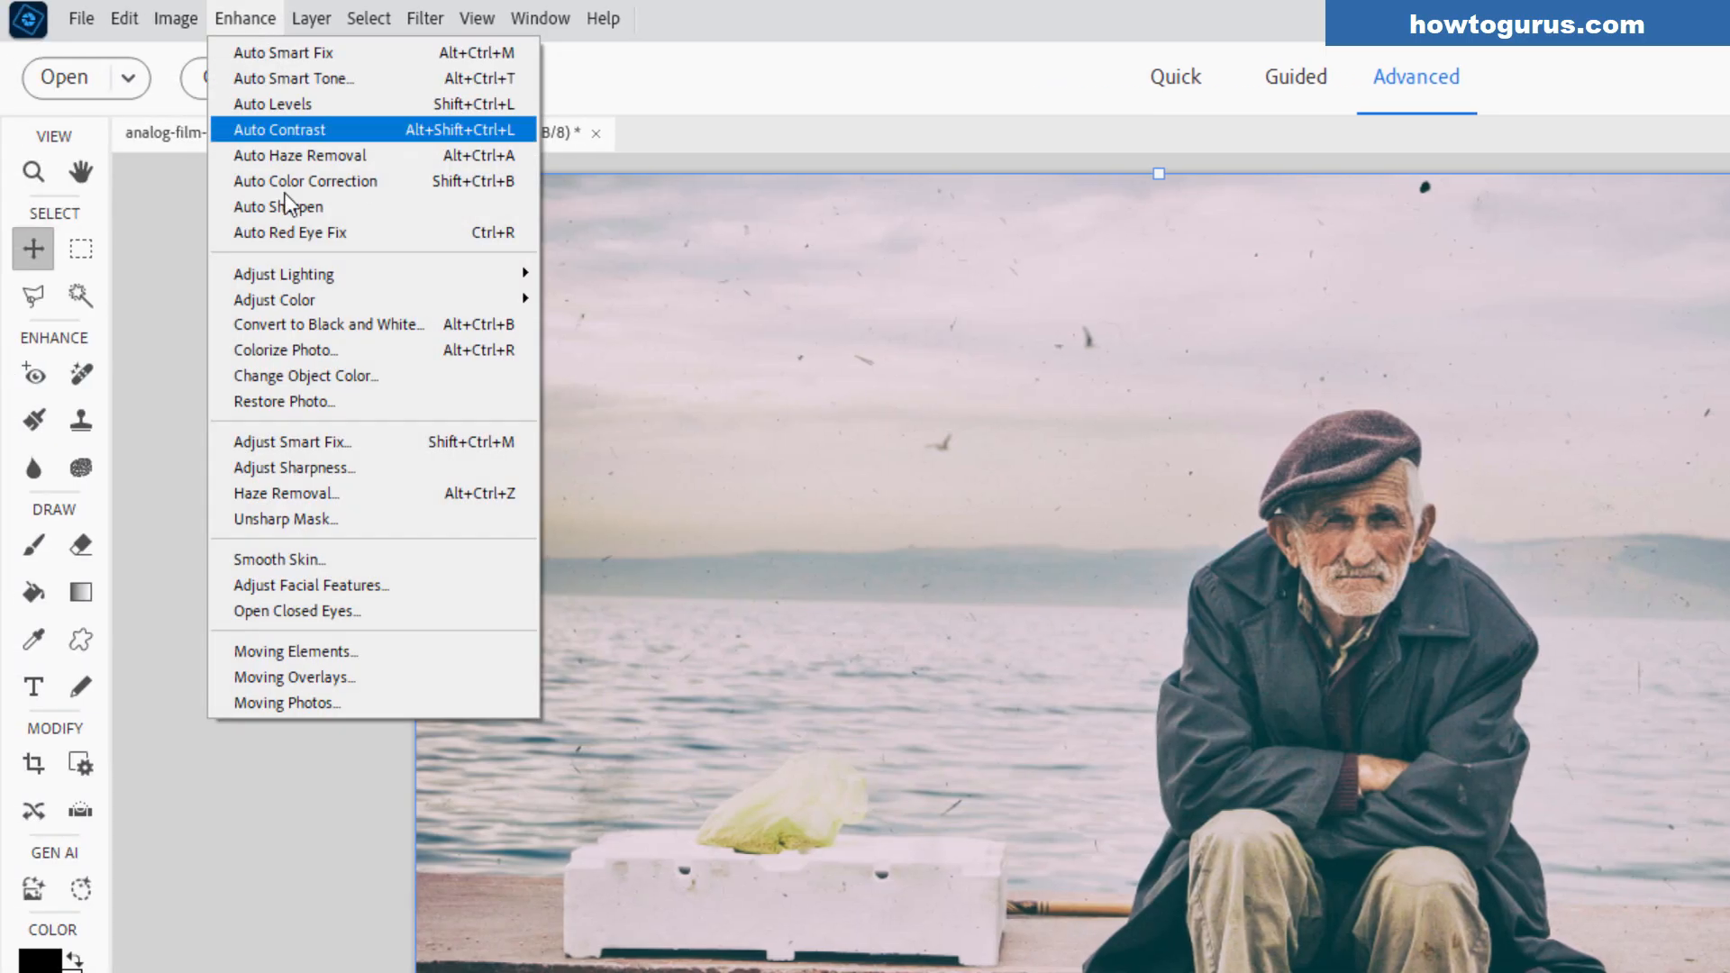
pyautogui.moveTo(308, 401)
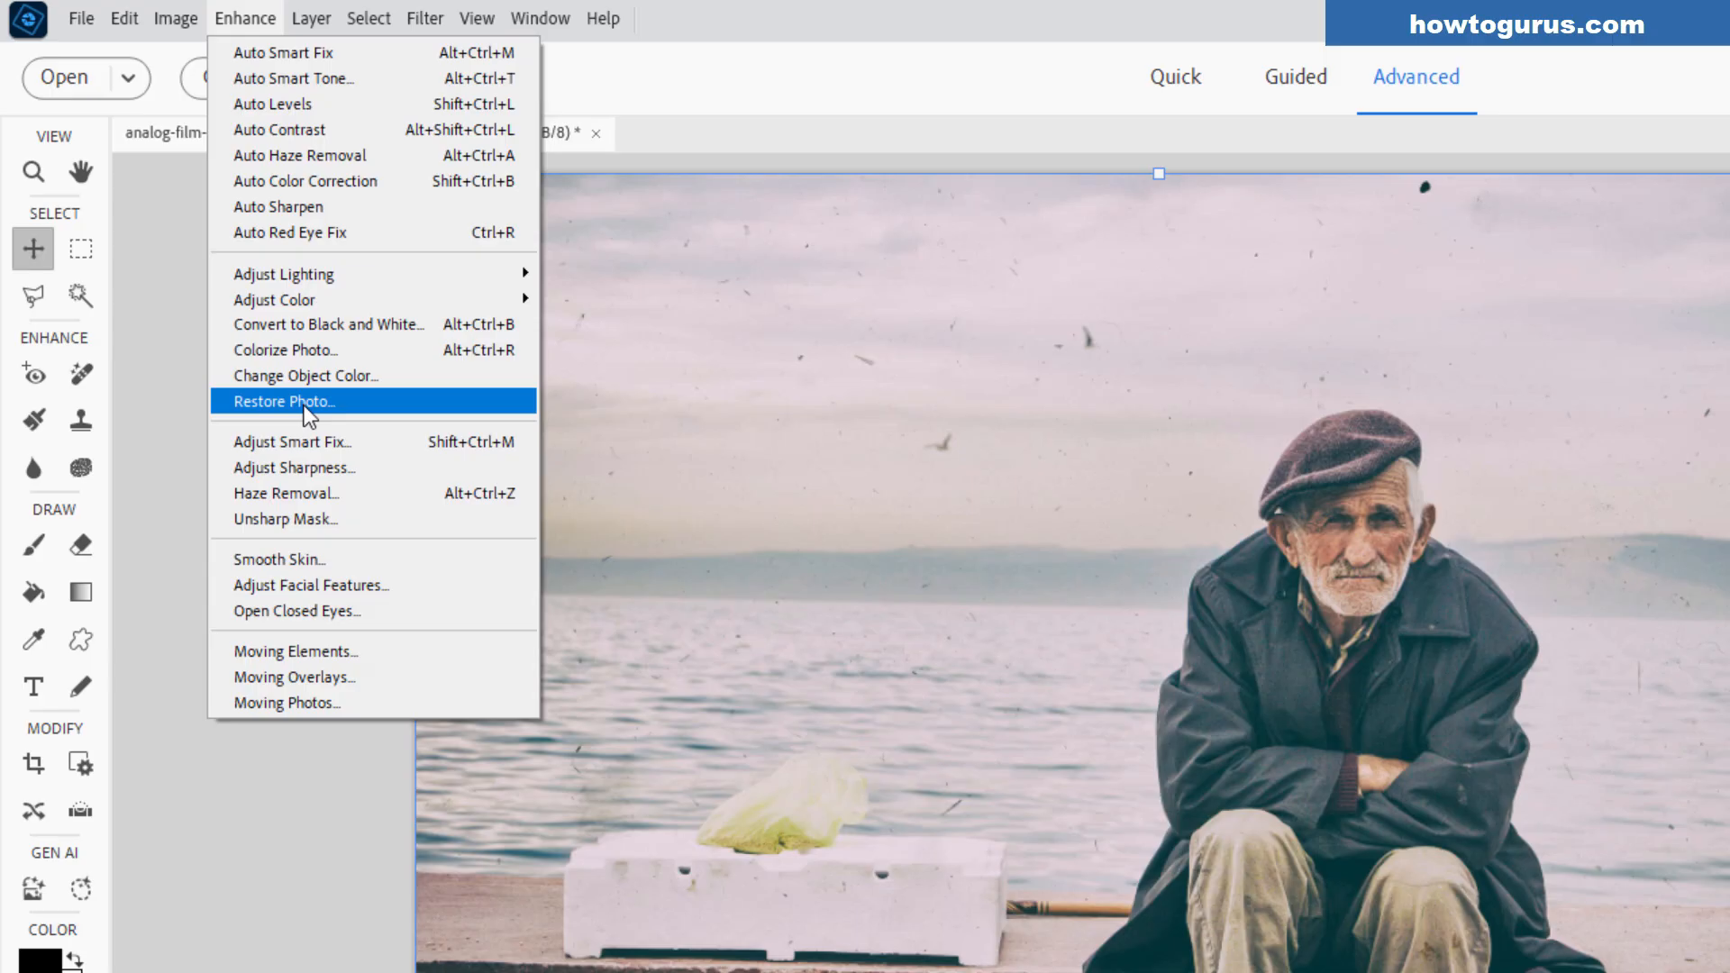
pyautogui.click(289, 400)
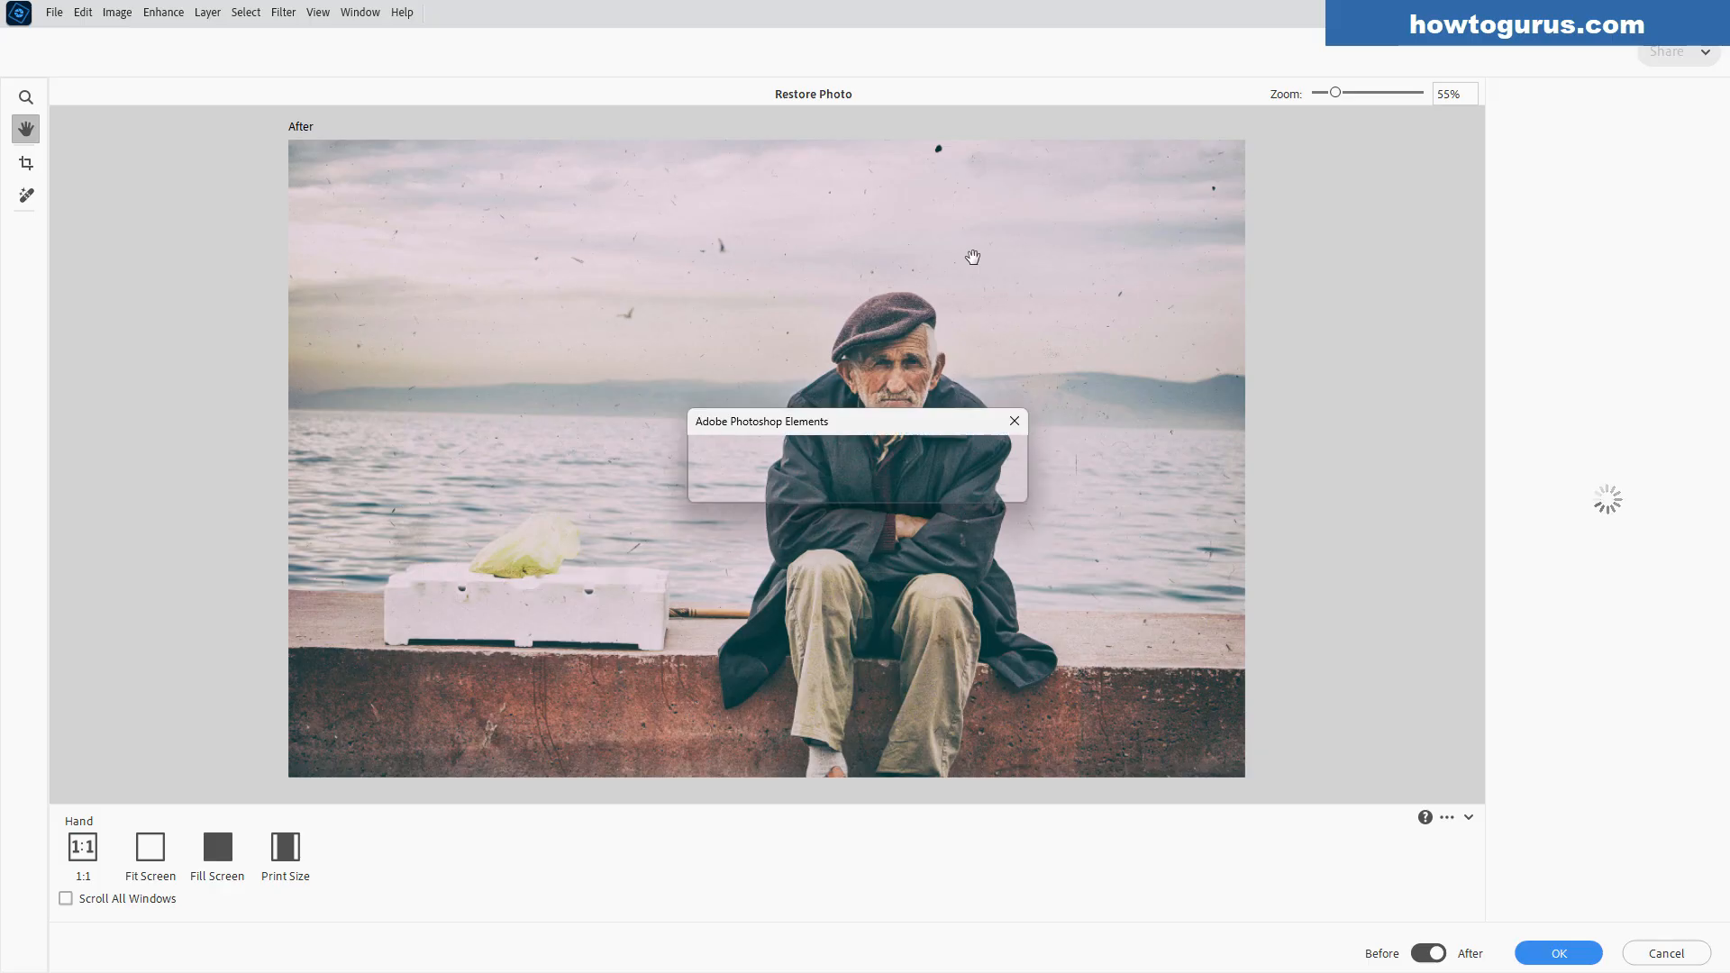
# Review the restored preview with Photo enhancements 30 and Scratch reduction 10.
pyautogui.click(1557, 952)
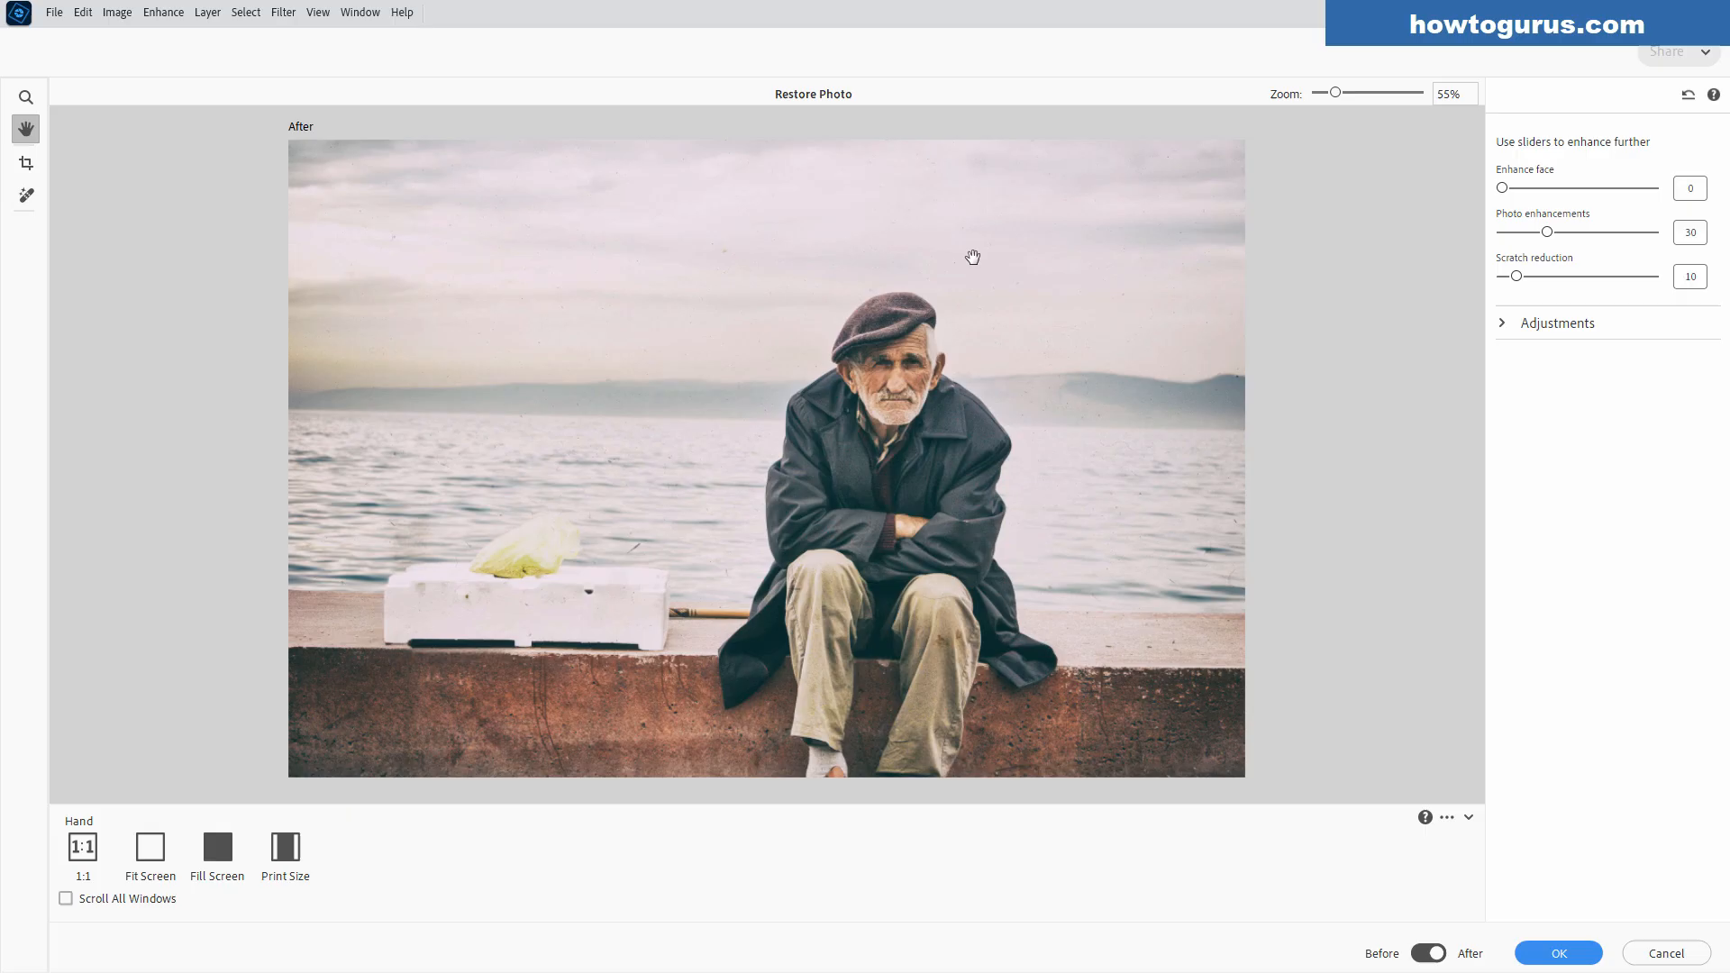
pyautogui.moveTo(1130, 468)
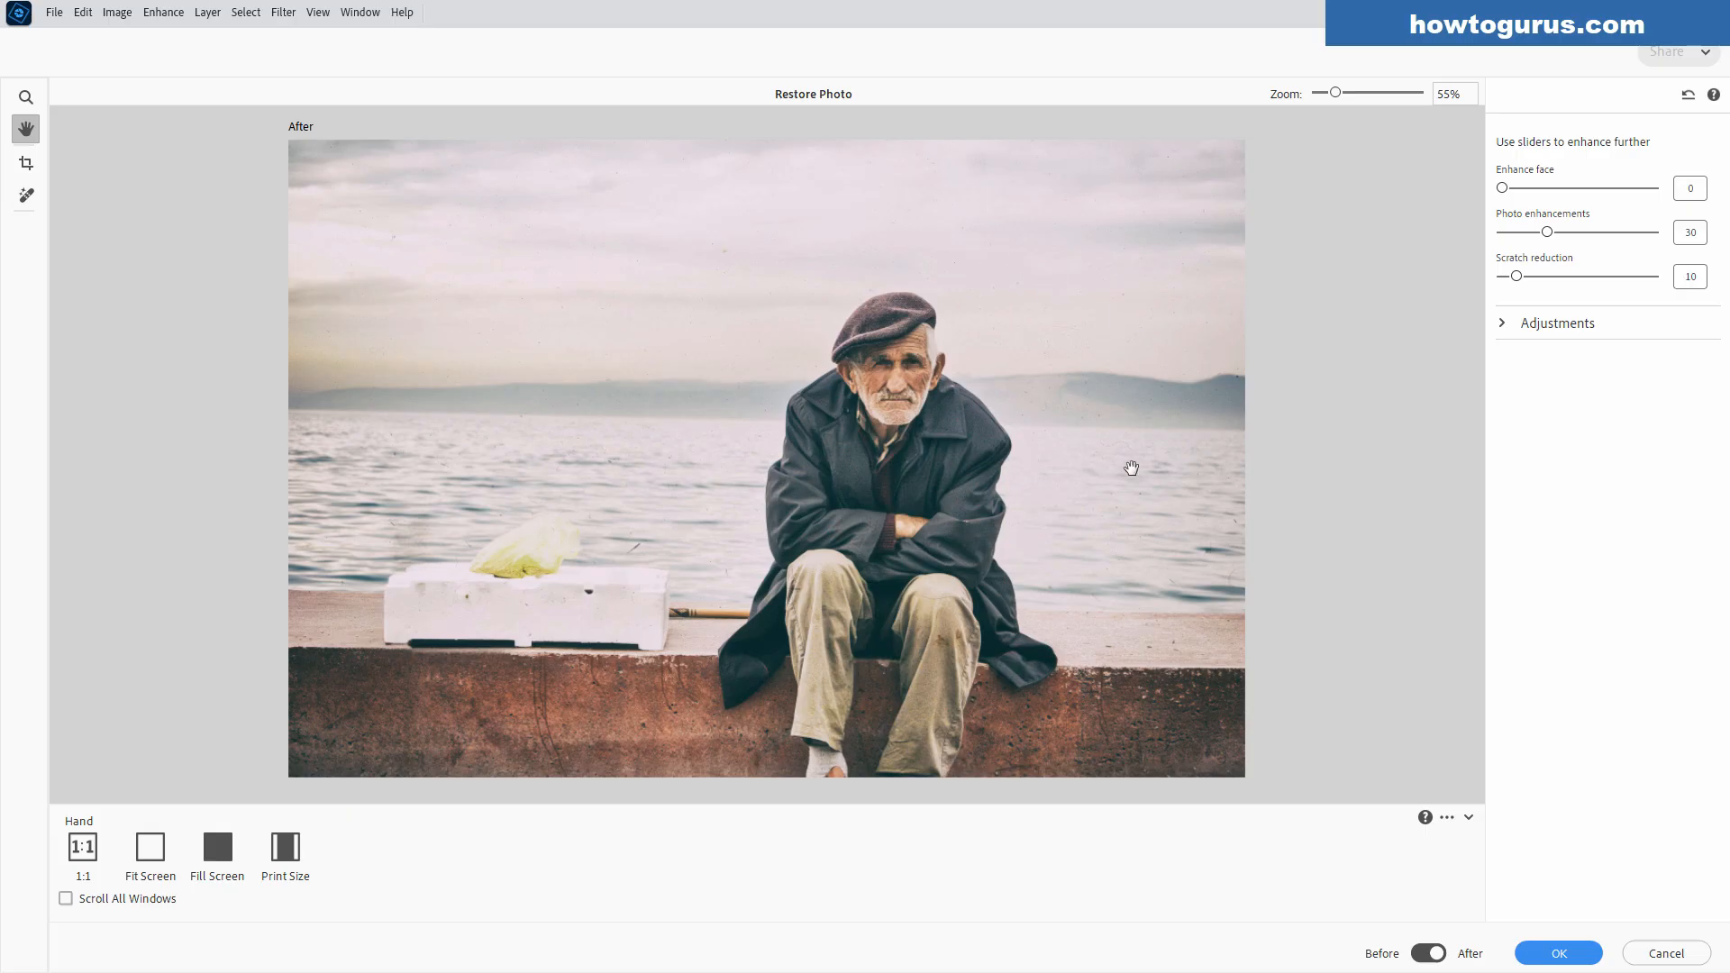
pyautogui.moveTo(685, 472)
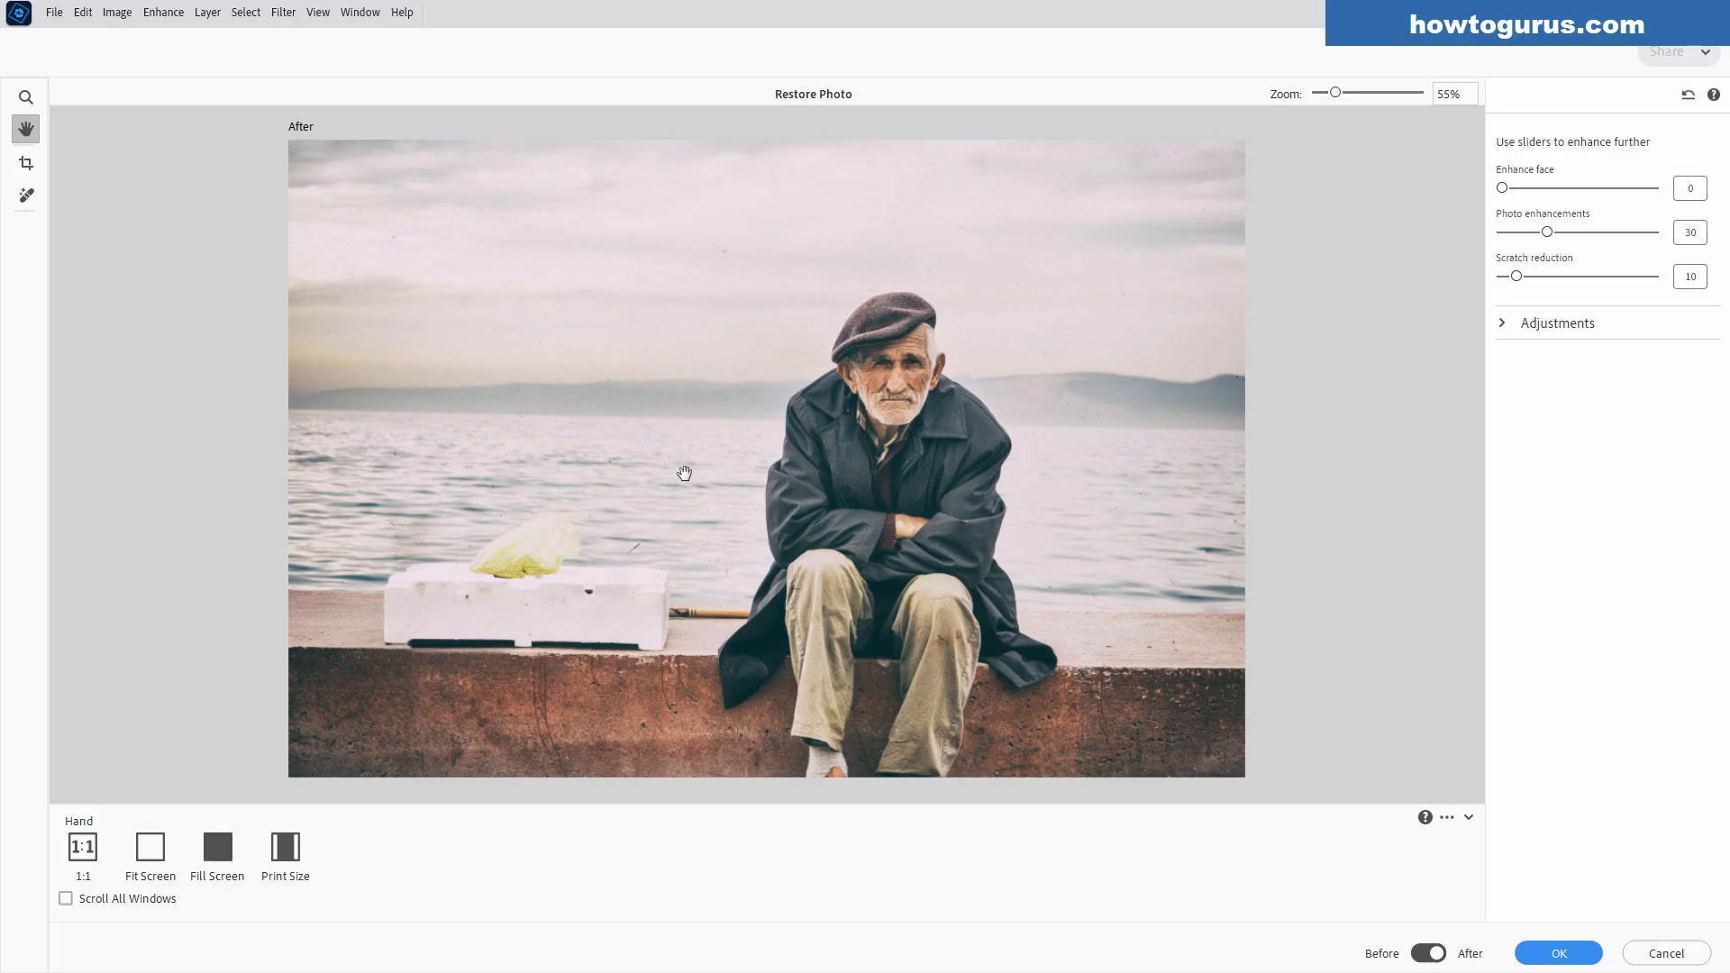
pyautogui.moveTo(637, 548)
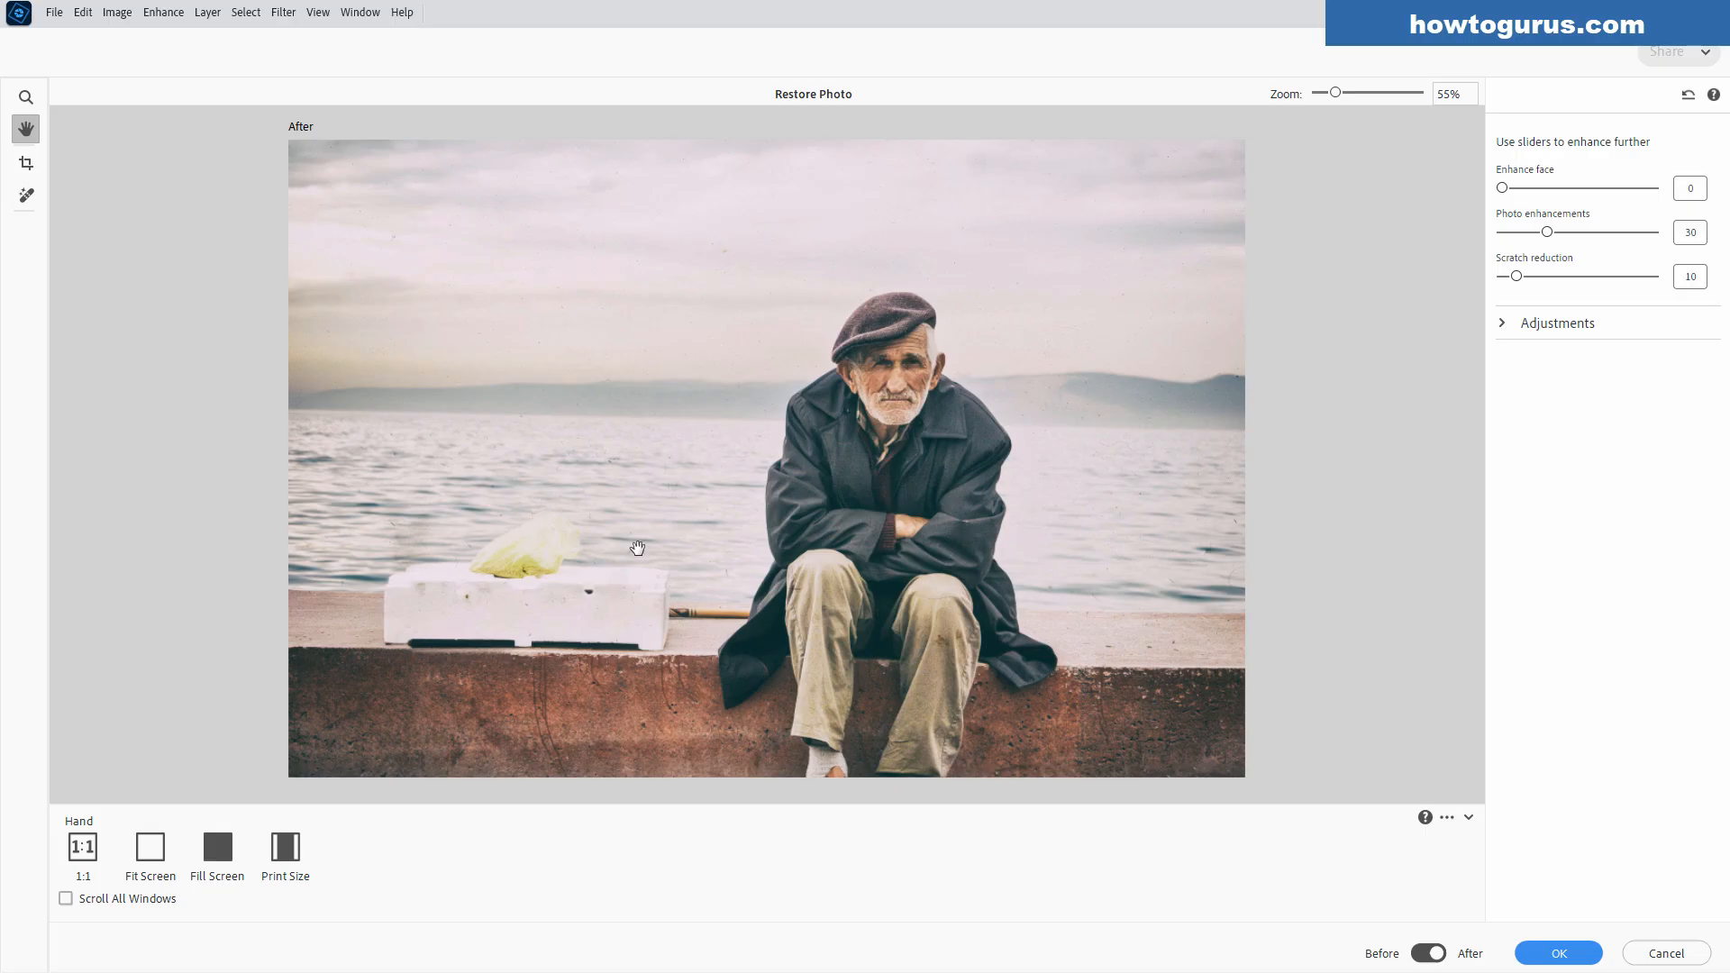
pyautogui.moveTo(705, 239)
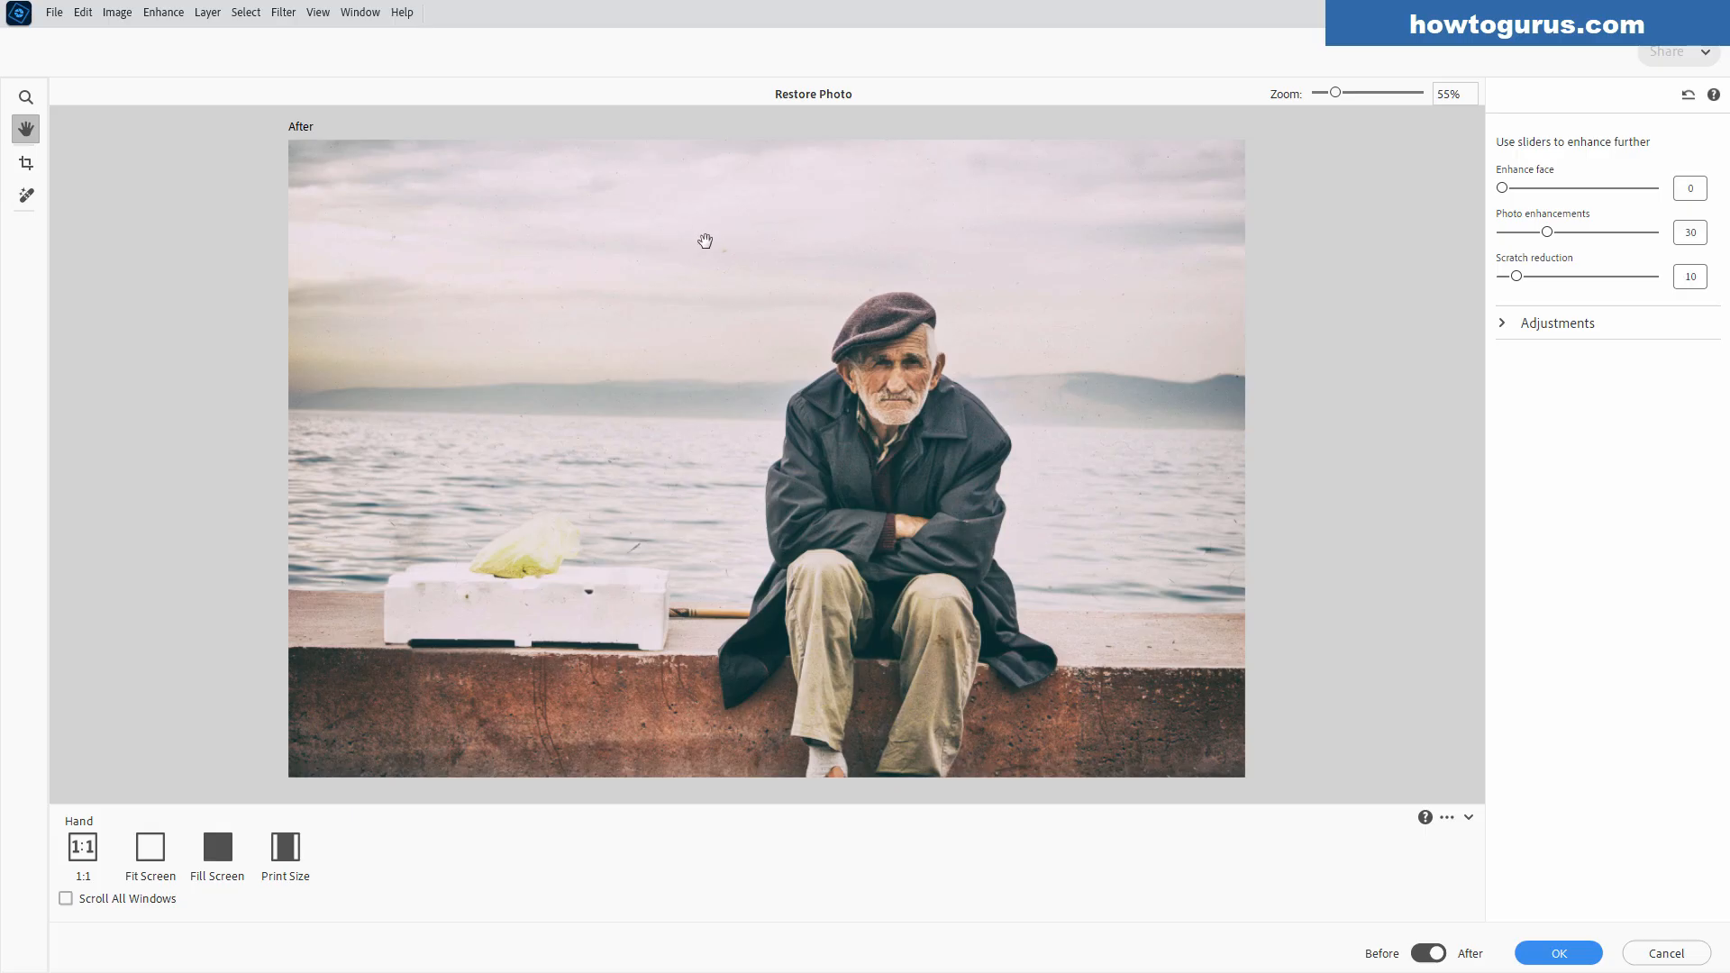
pyautogui.moveTo(775, 260)
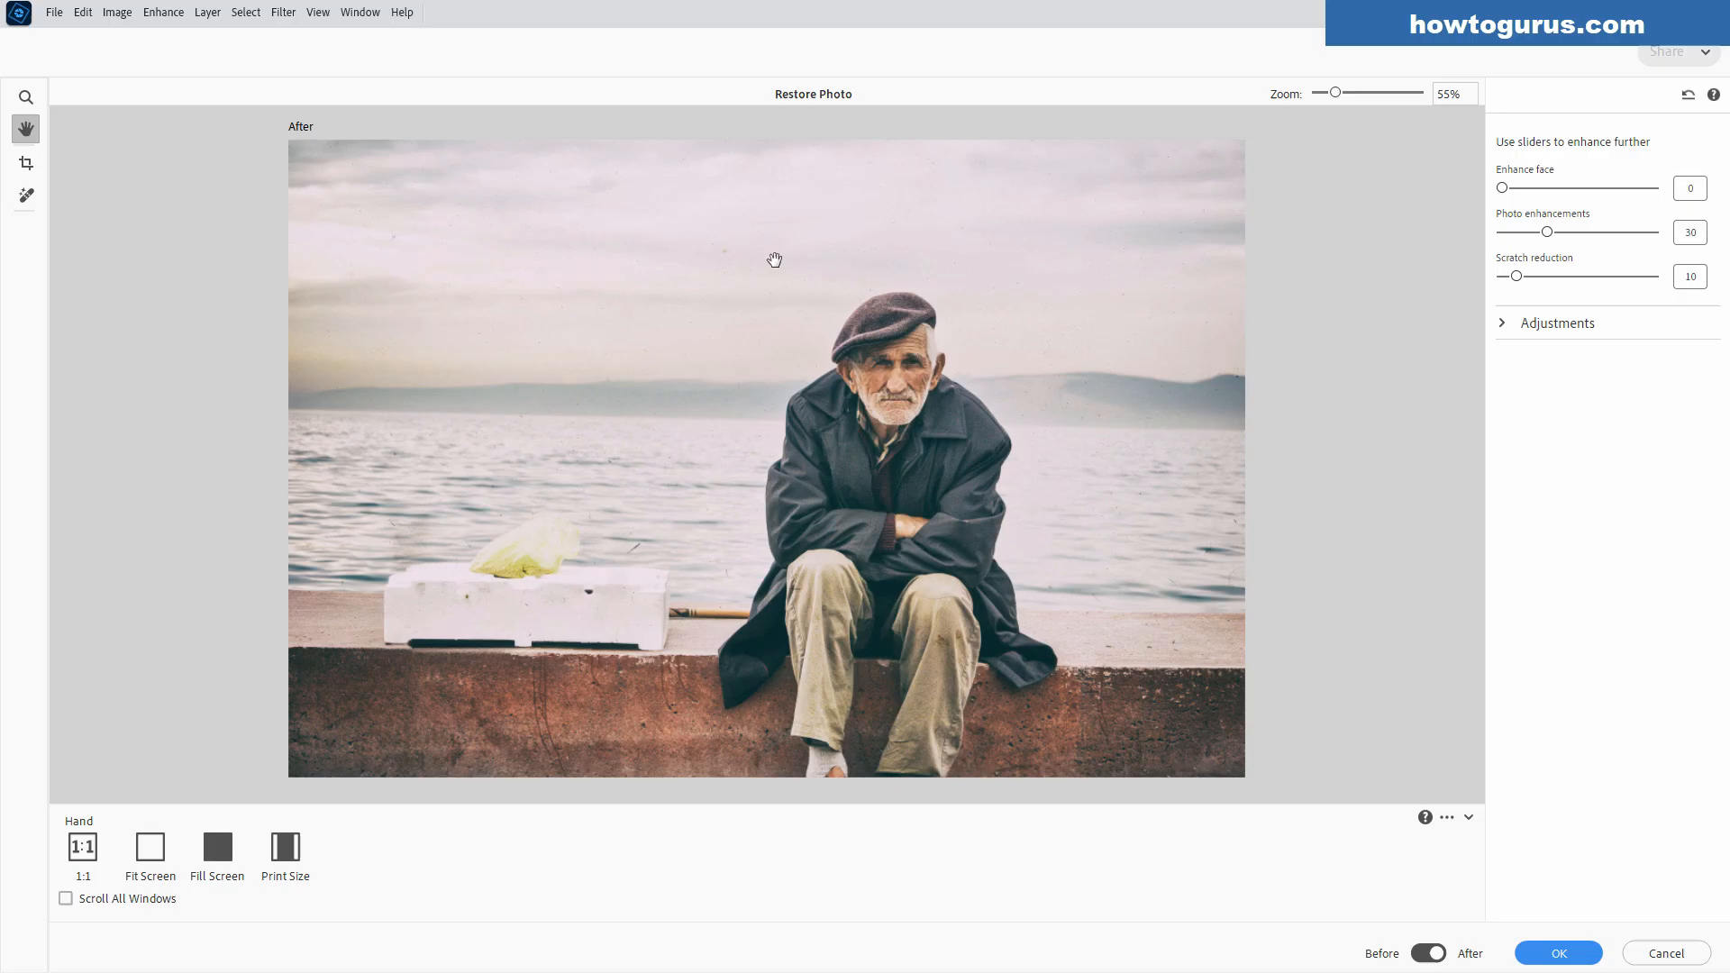
pyautogui.moveTo(1427, 819)
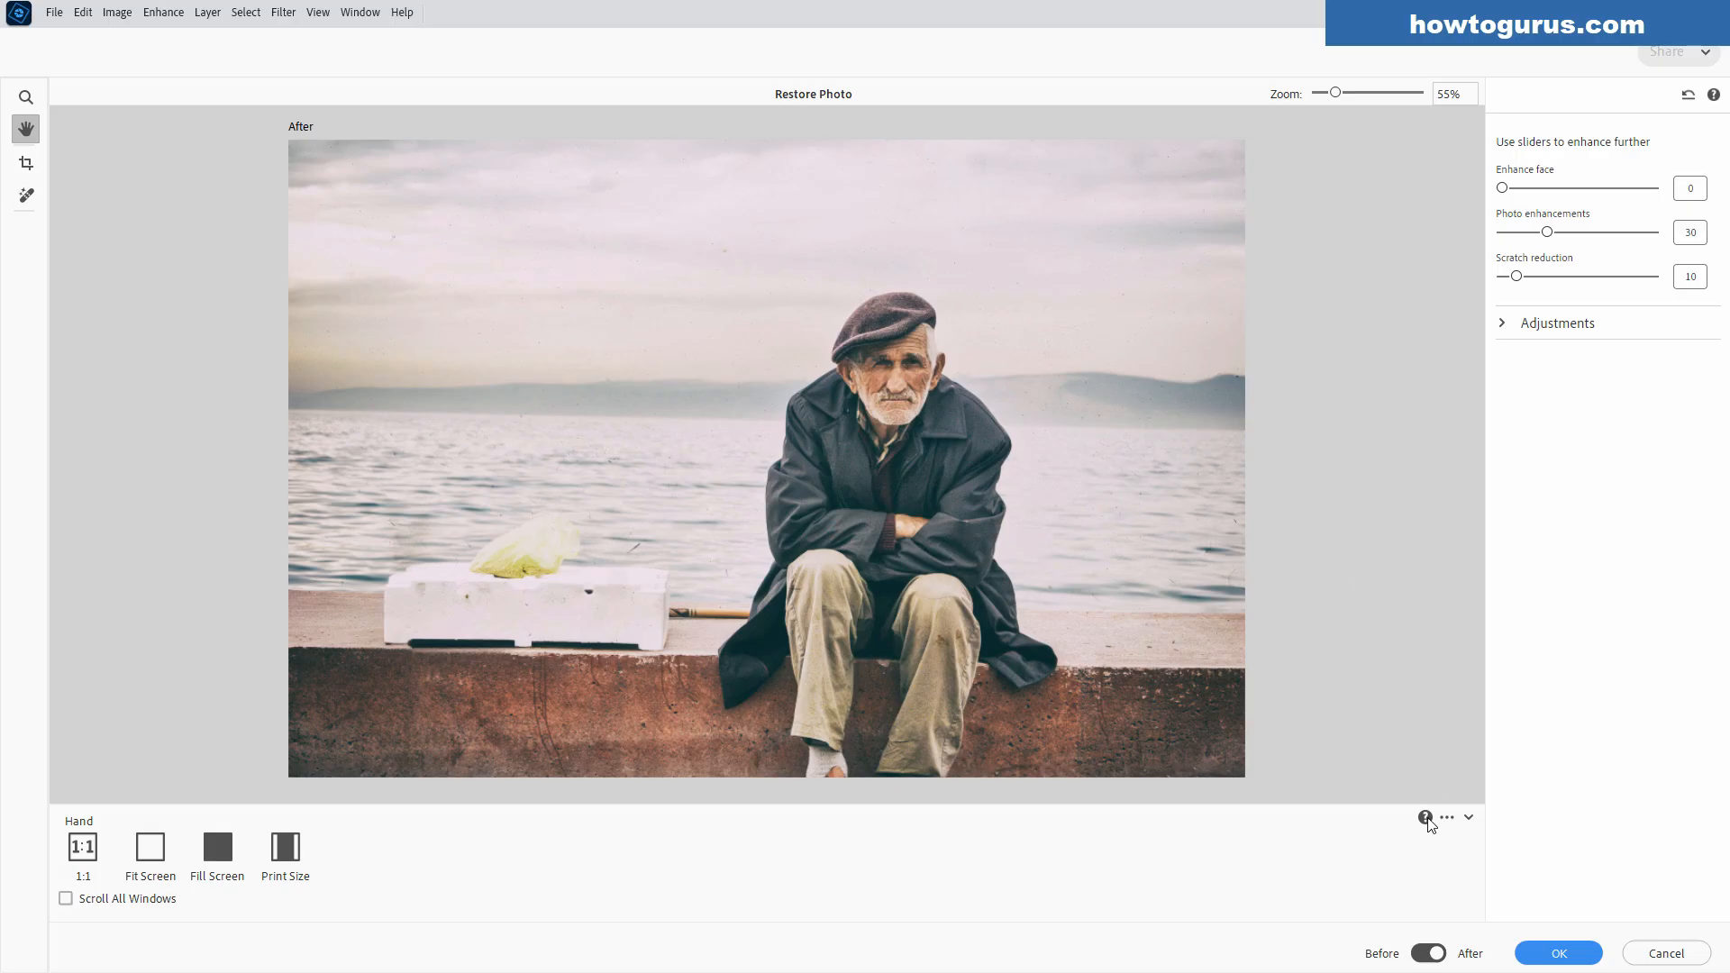
pyautogui.moveTo(1408, 618)
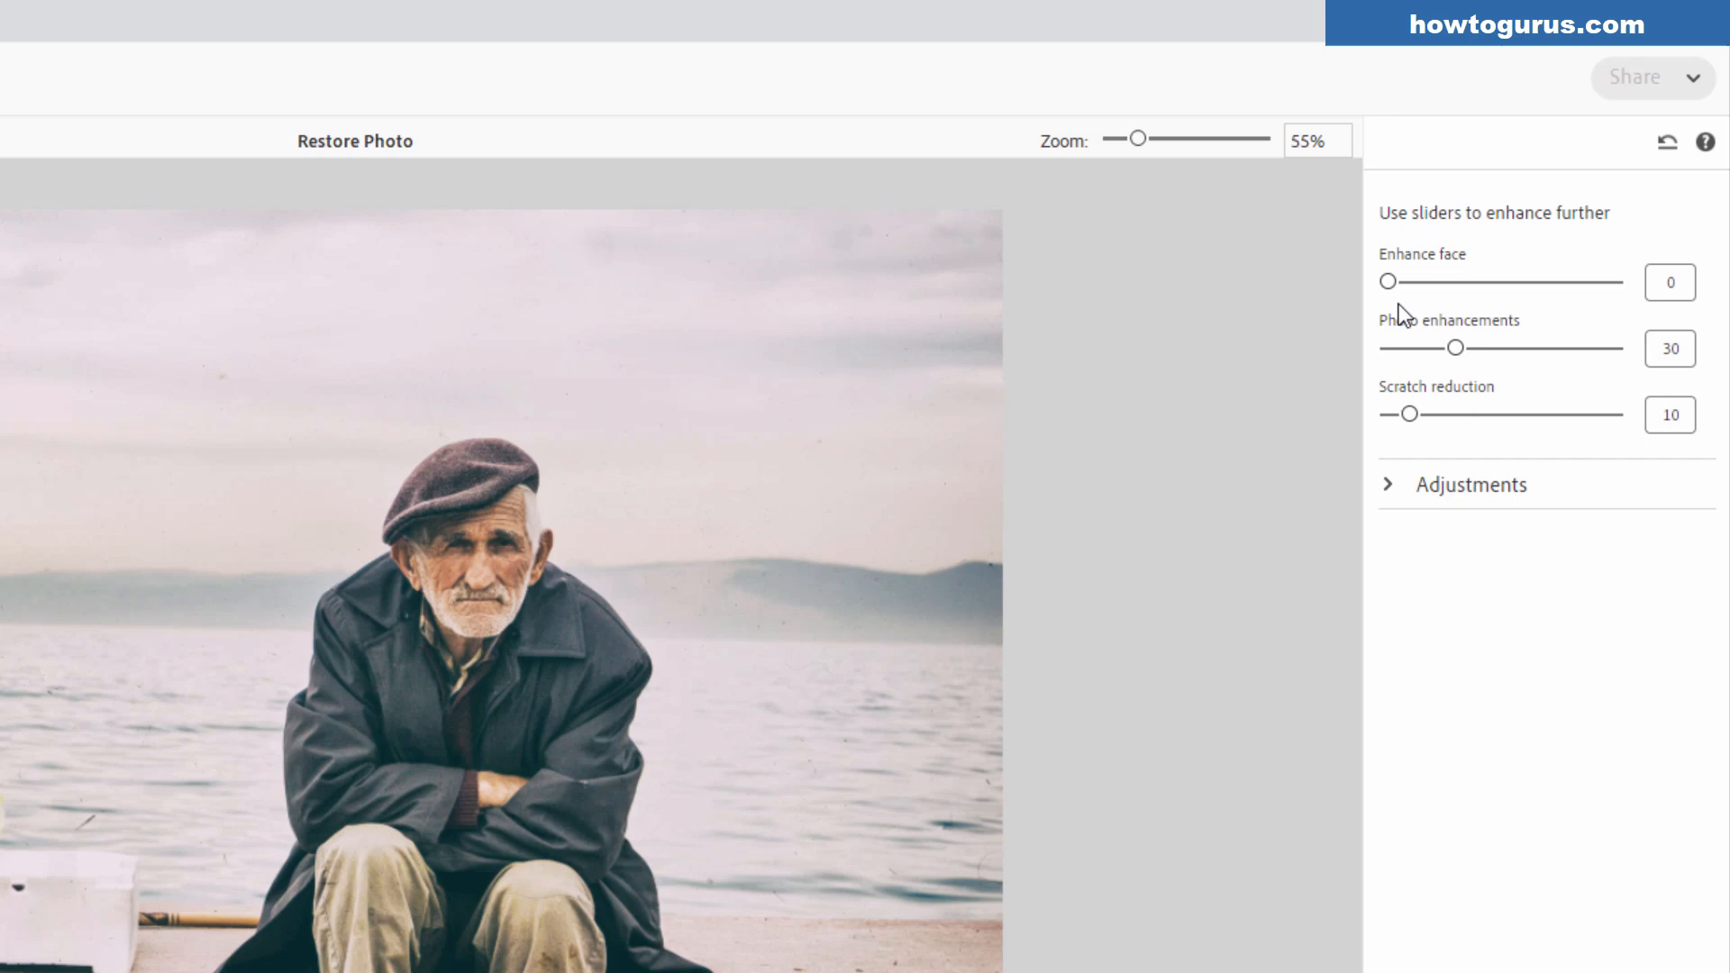
pyautogui.moveTo(1449, 443)
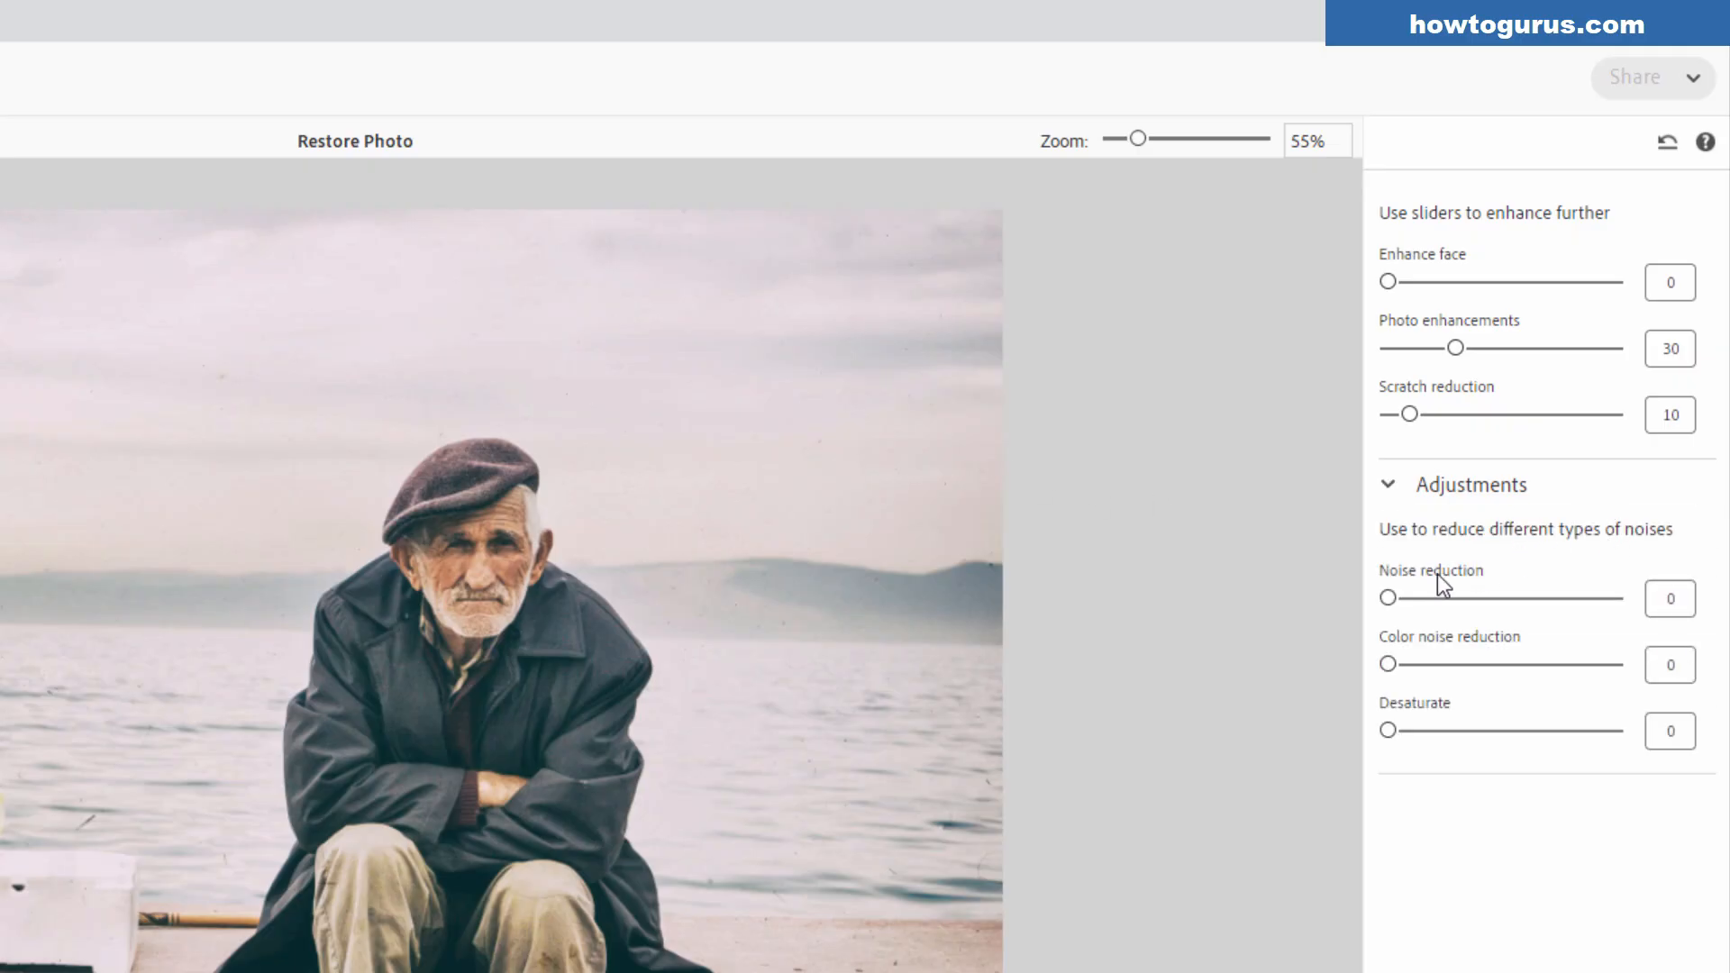
pyautogui.moveTo(1446, 735)
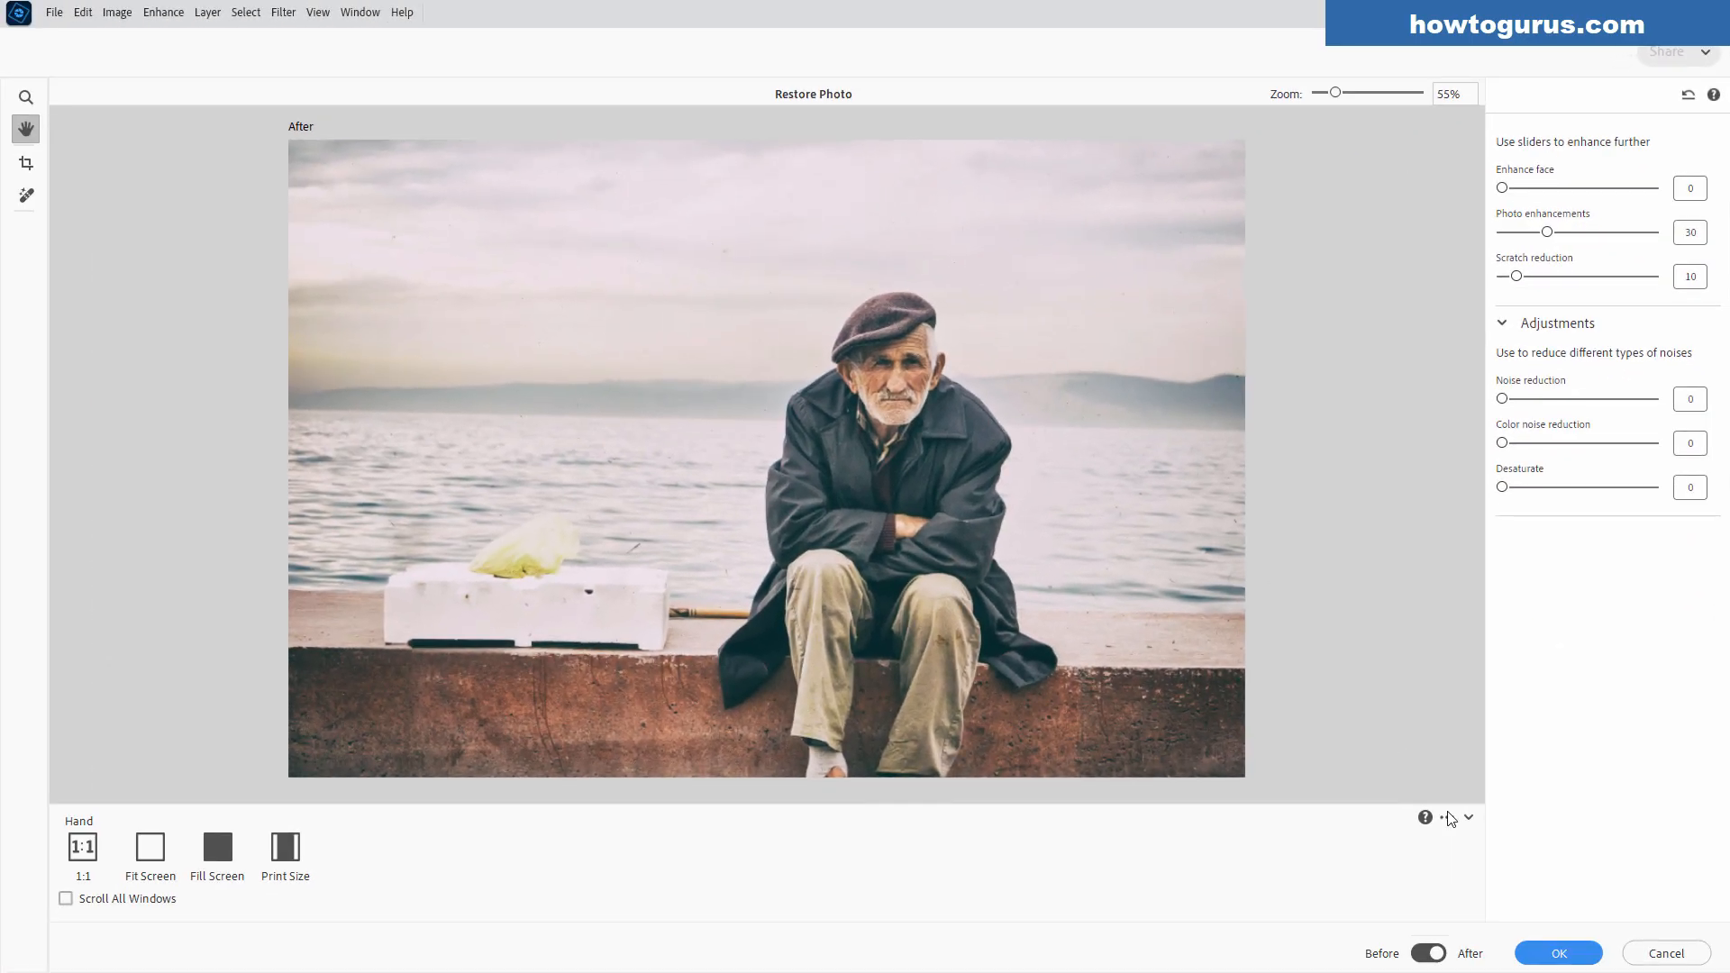
# Accept the restoration, then remove the small spot above the white box with the Remove Tool.
pyautogui.click(1557, 952)
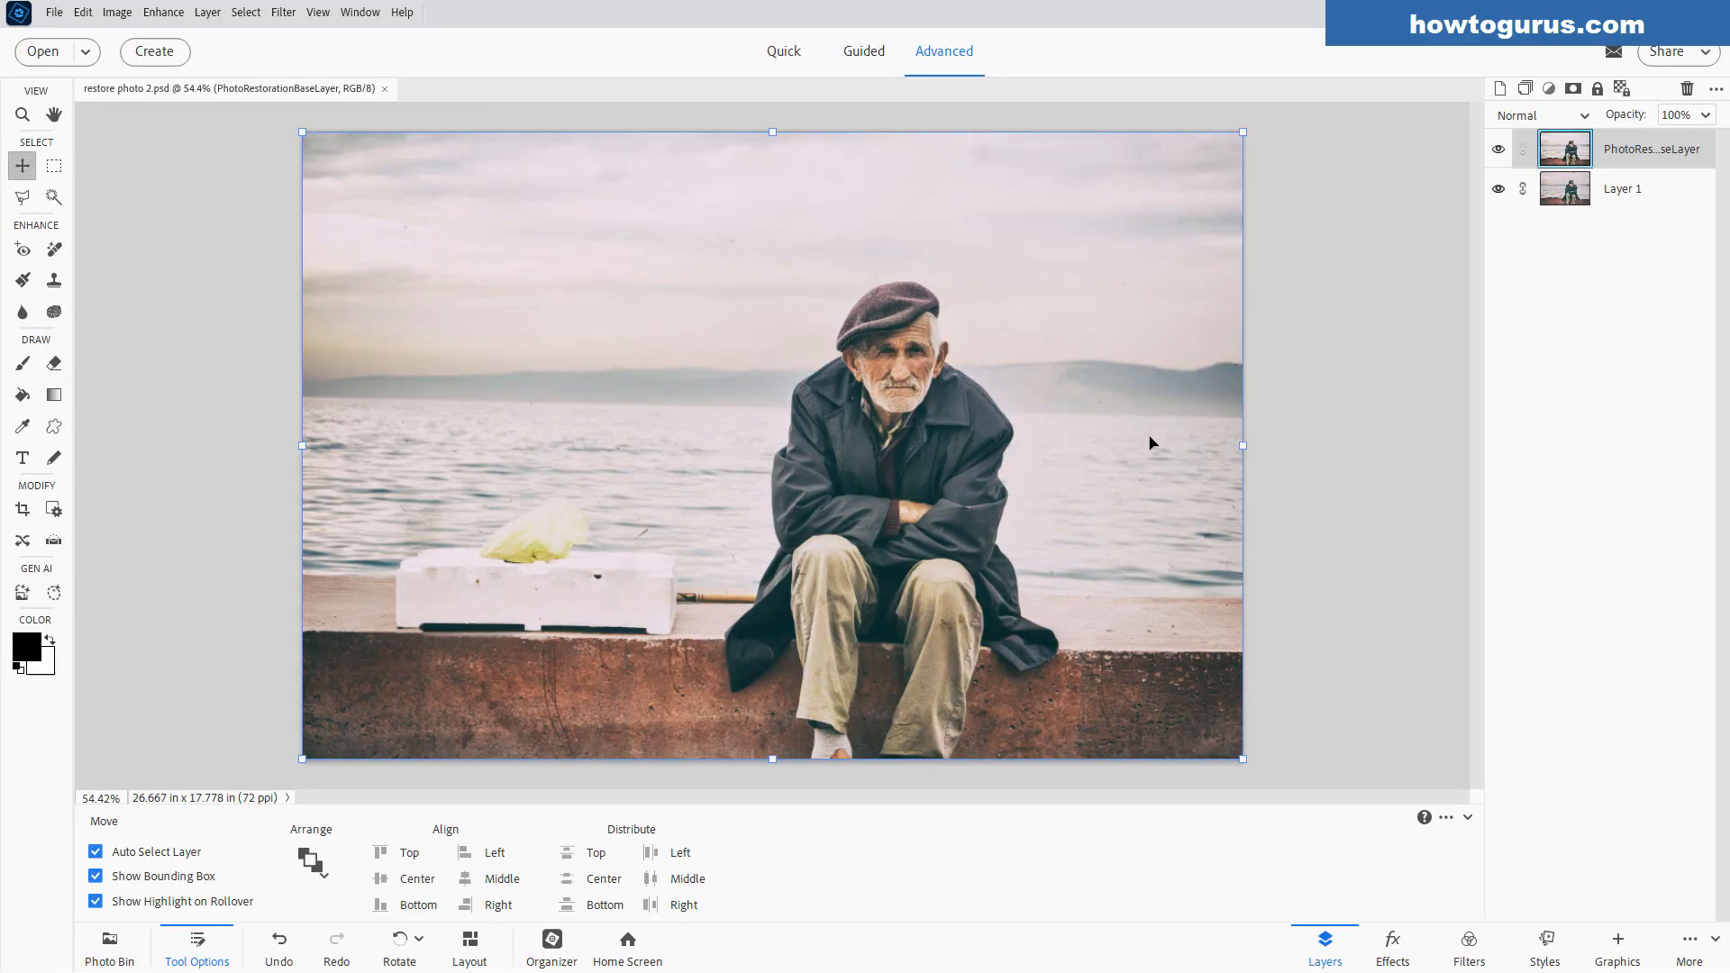
pyautogui.moveTo(698, 510)
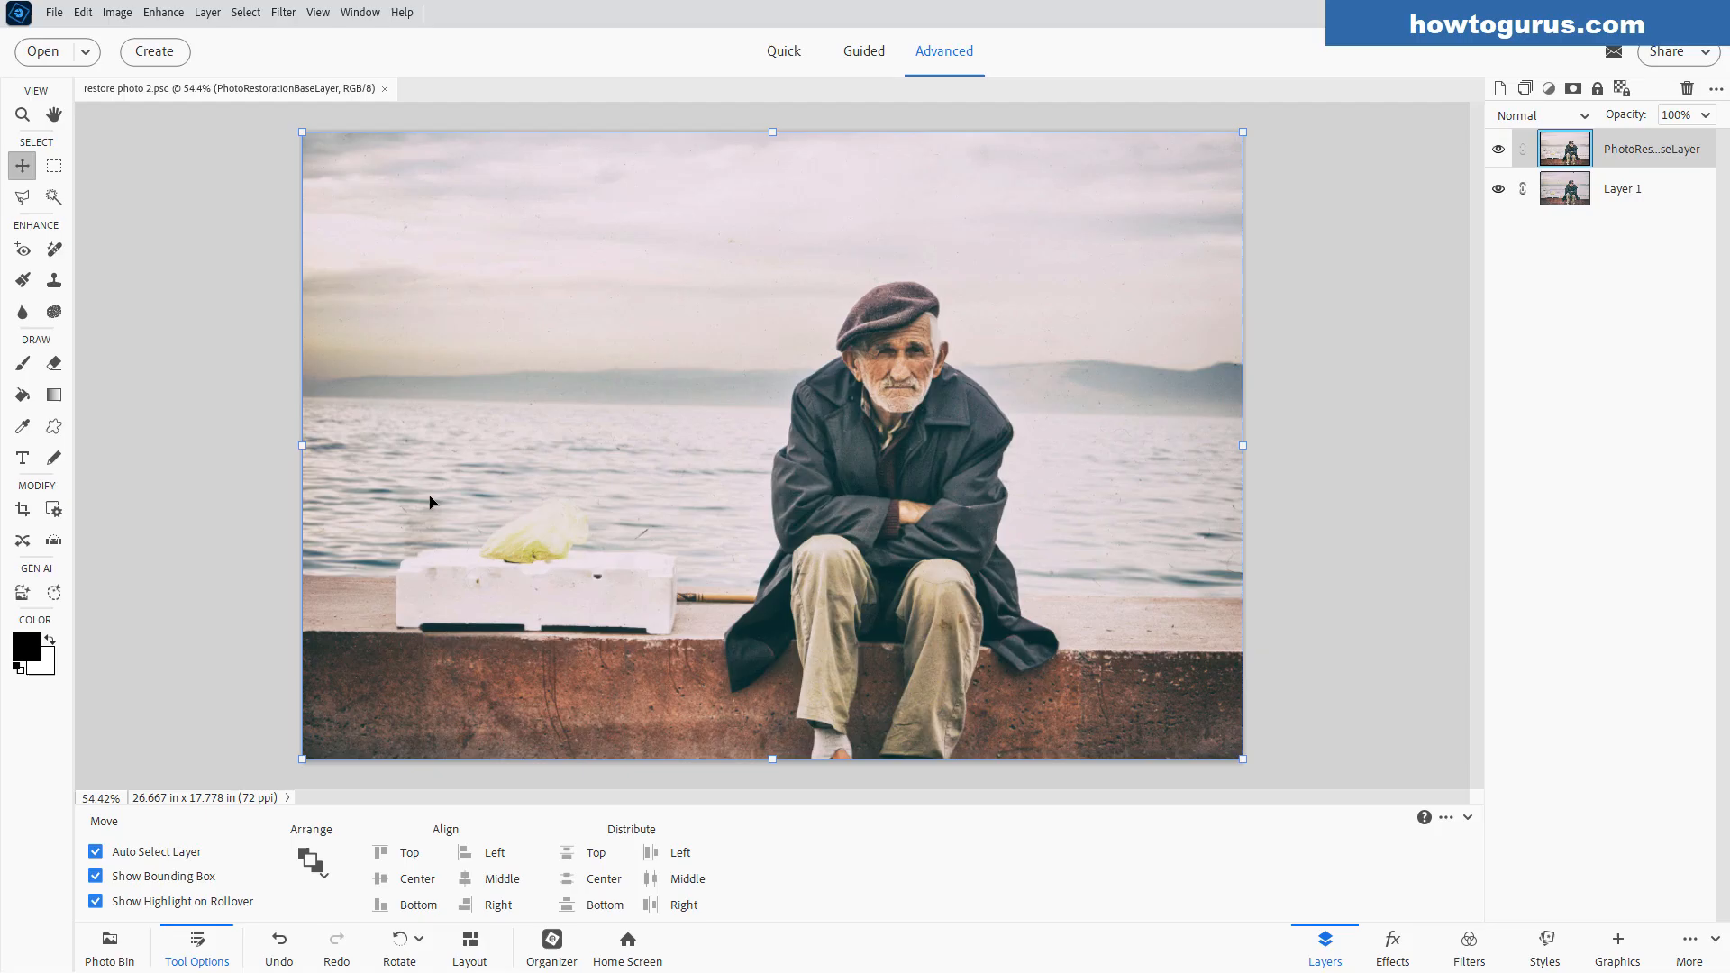
pyautogui.click(52, 249)
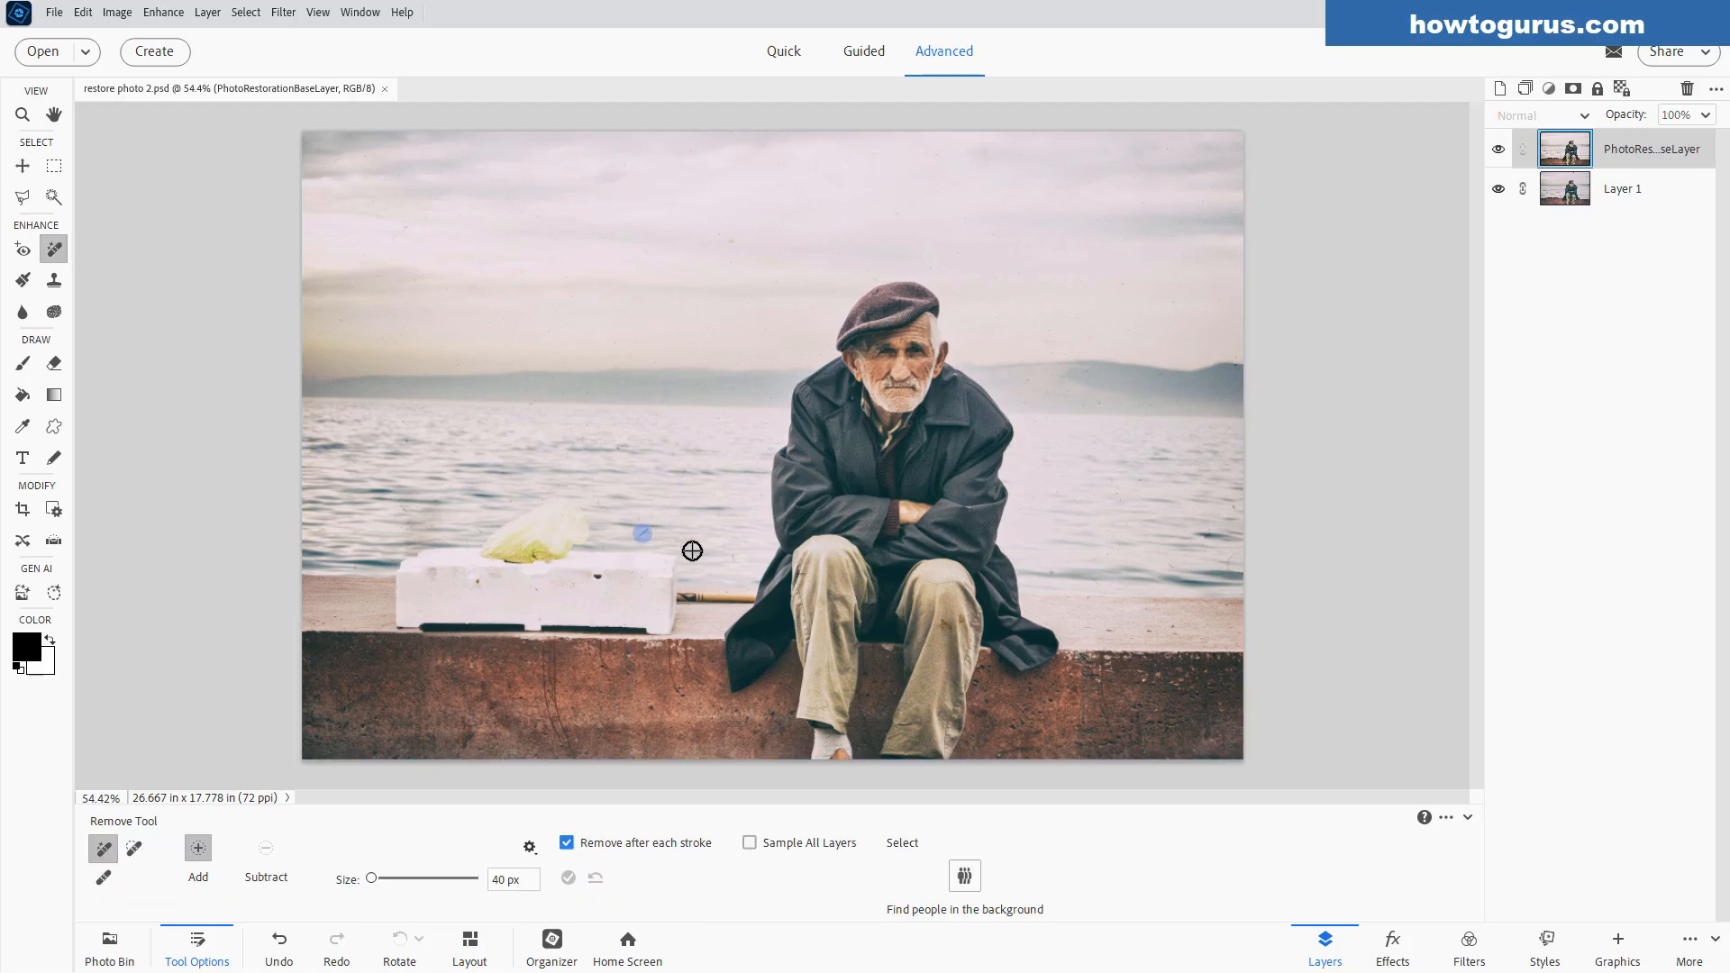
pyautogui.click(640, 534)
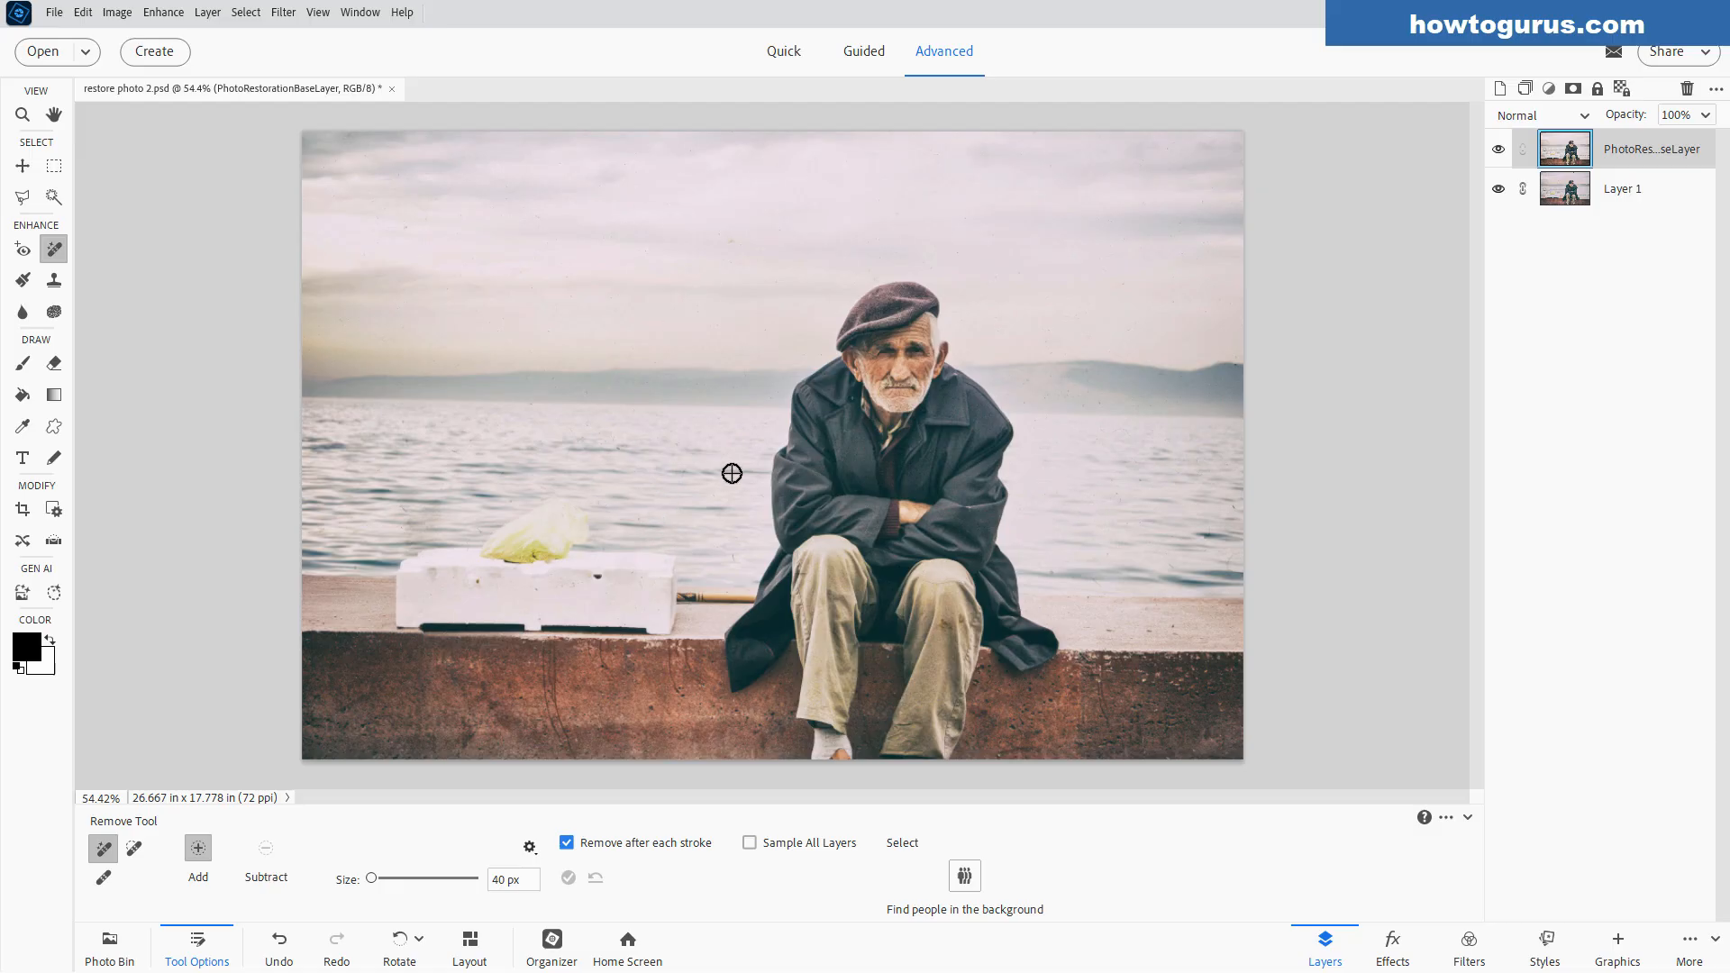
pyautogui.moveTo(499, 279)
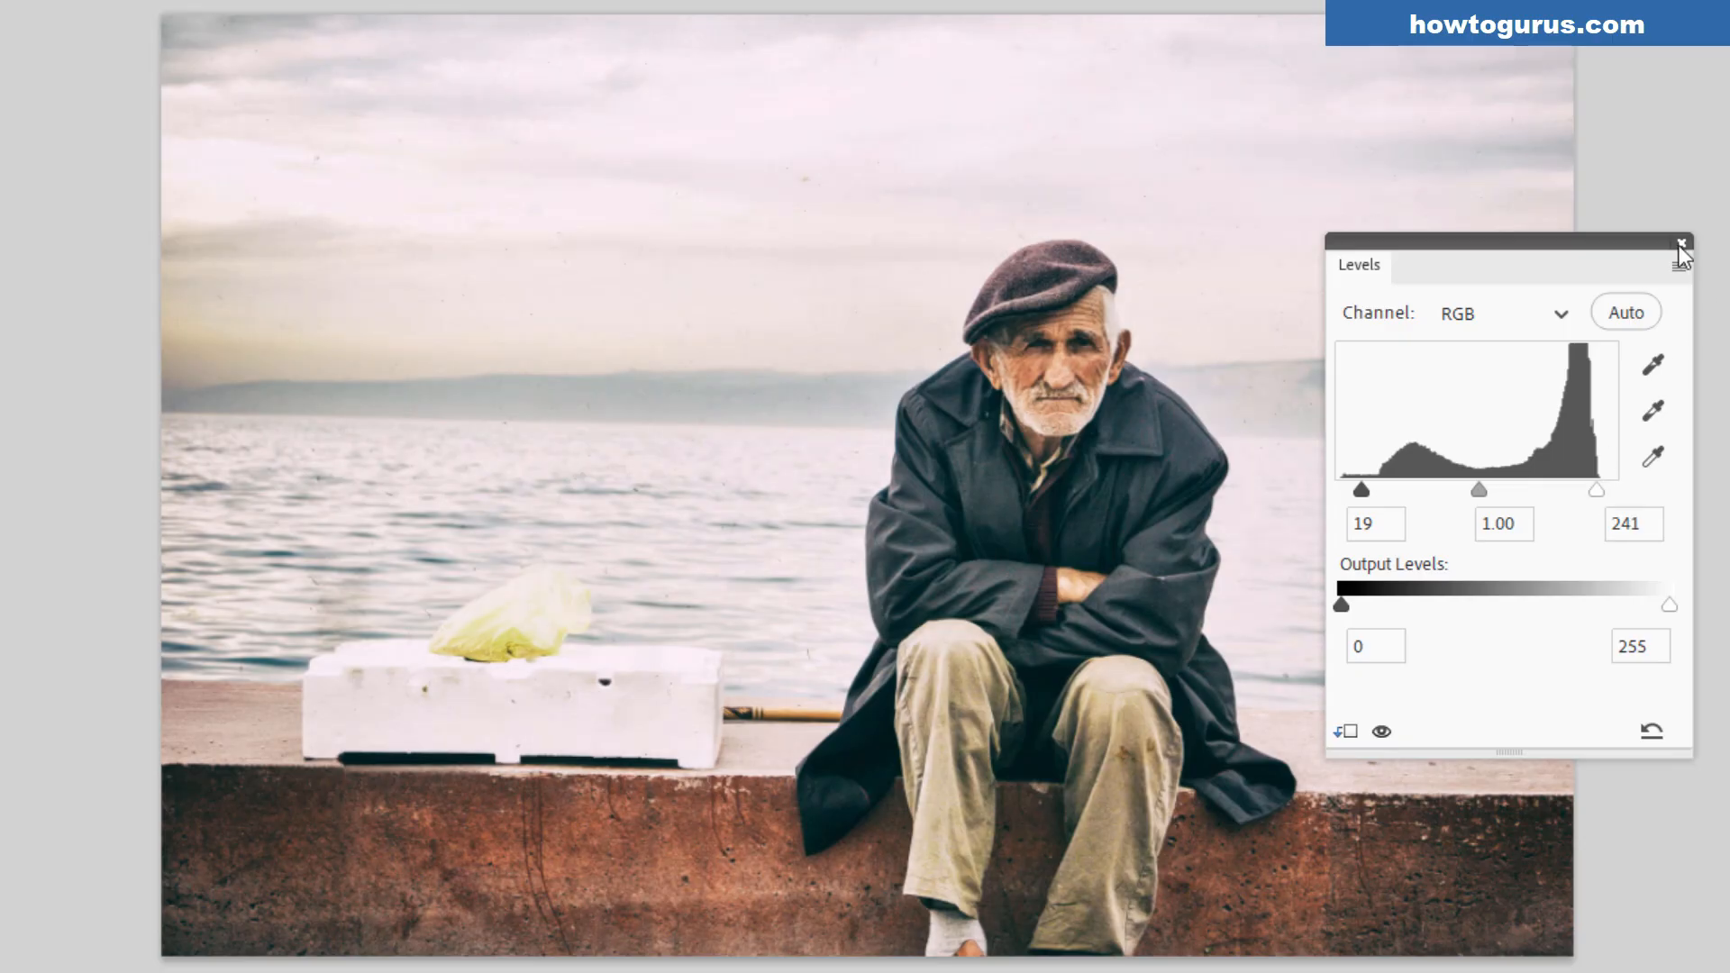
# Apply a Levels contrast boost with input levels 19 and 241.
pyautogui.click(1680, 243)
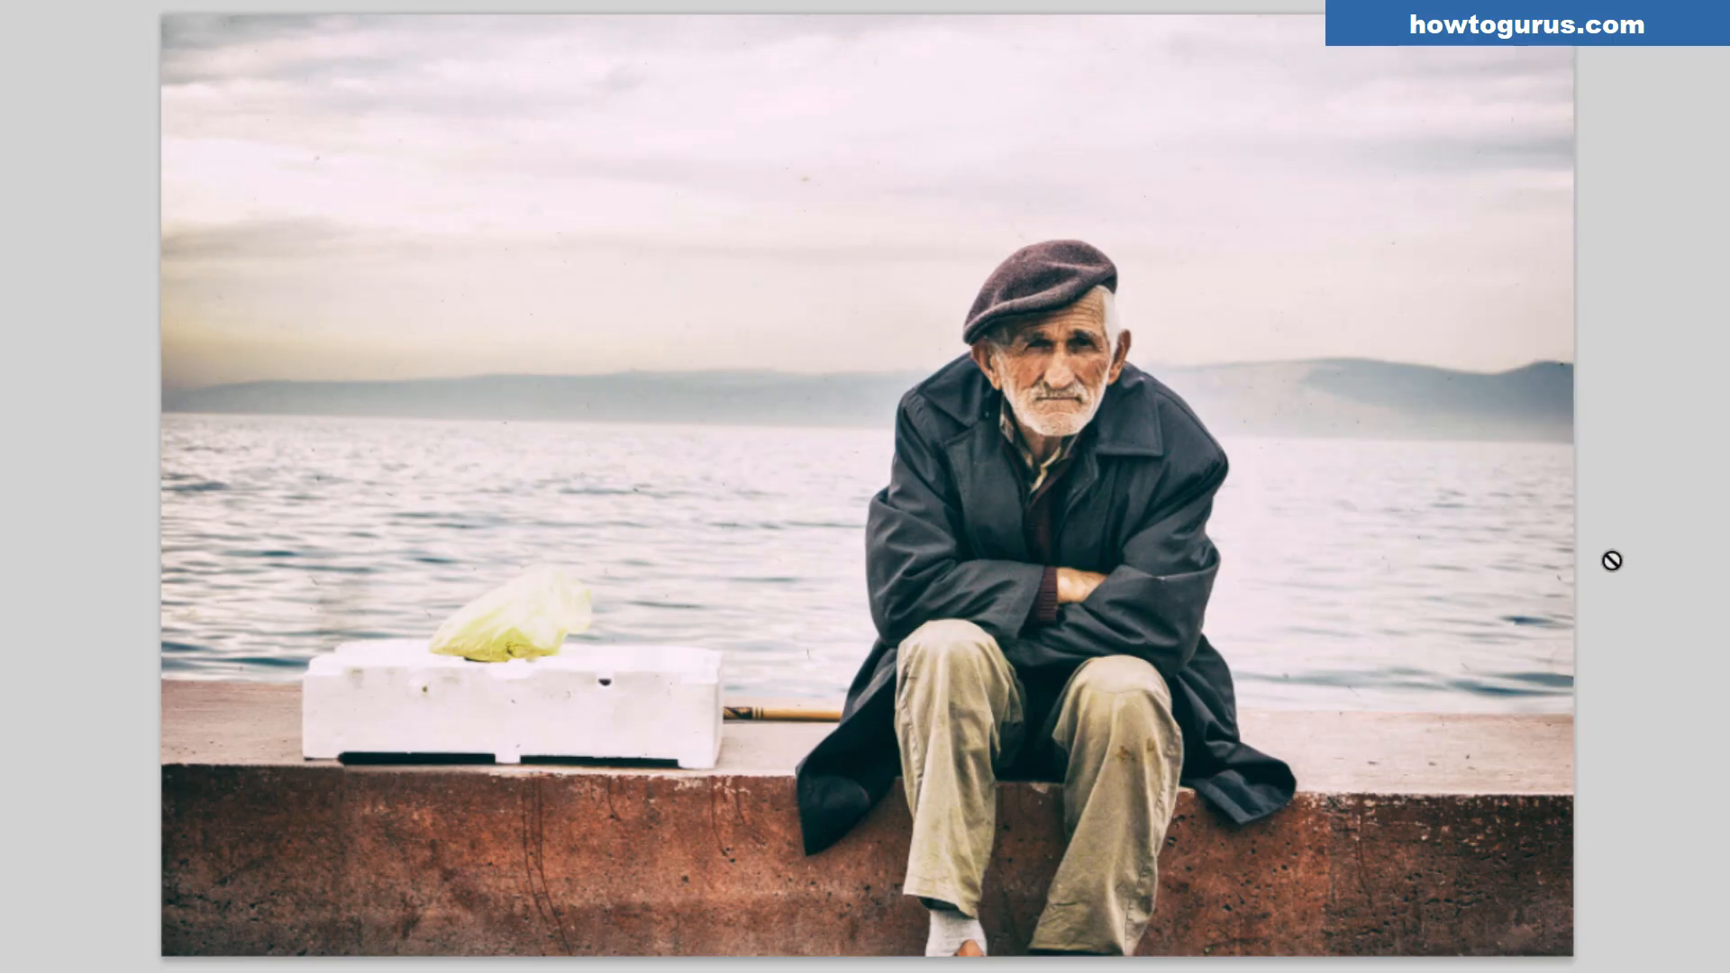